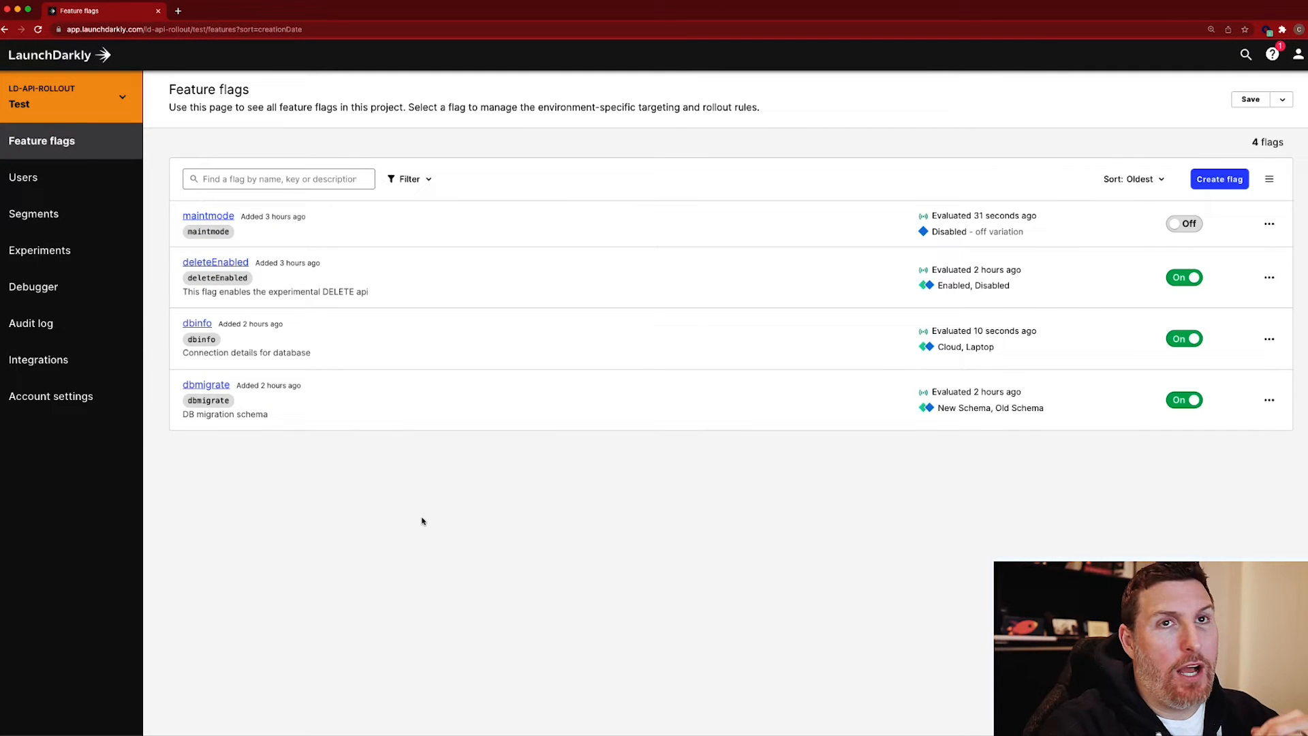
pyautogui.moveTo(413, 518)
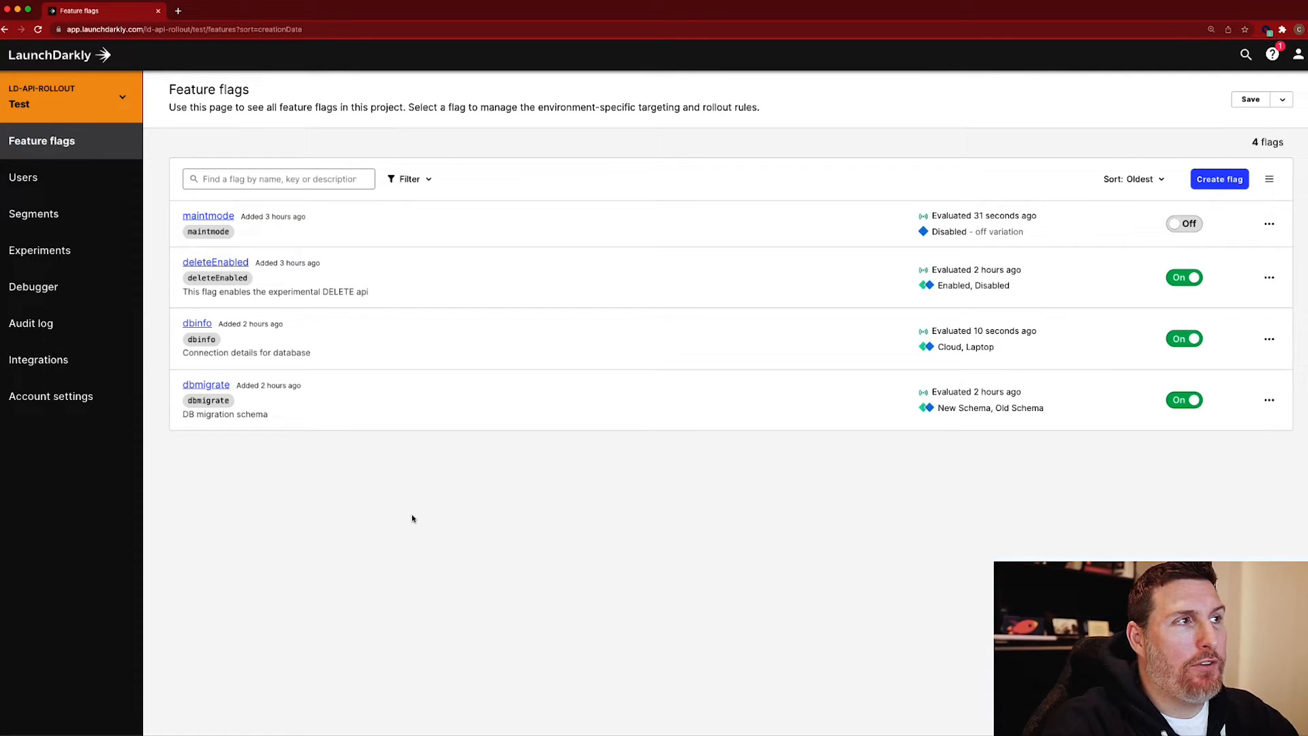
pyautogui.moveTo(411, 516)
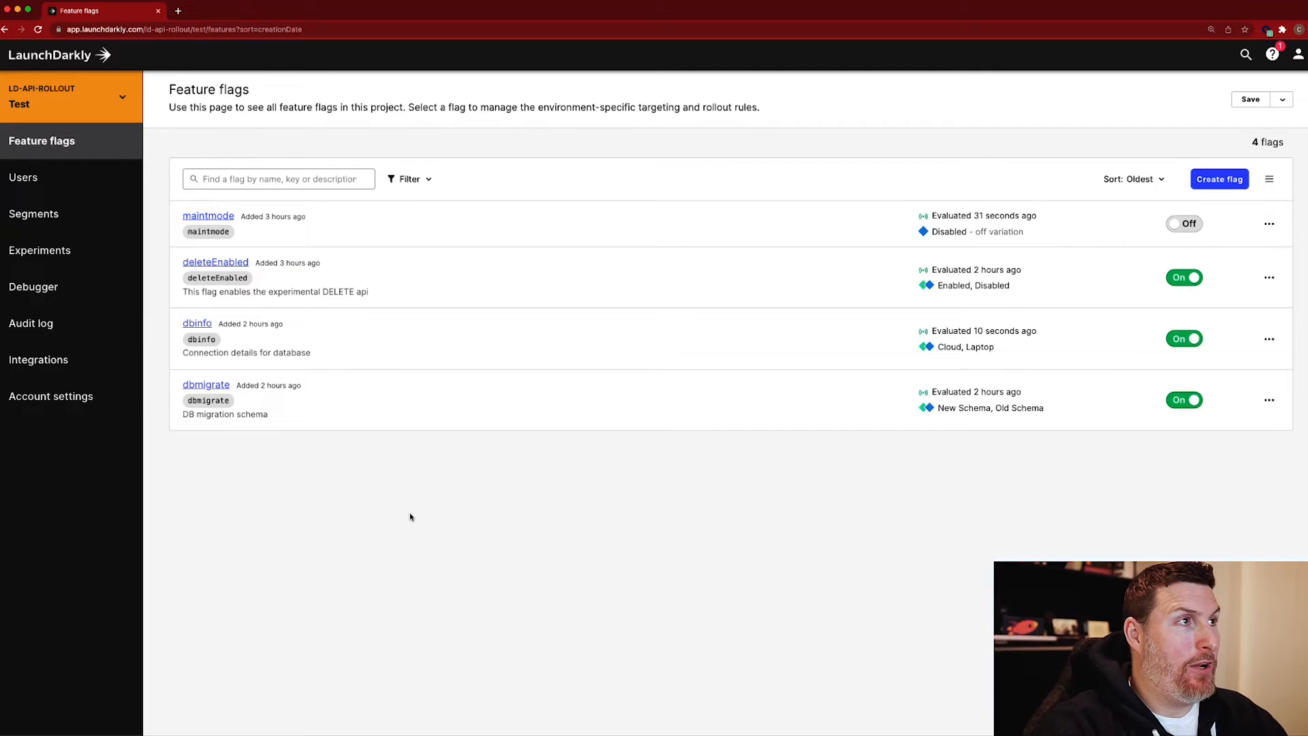
# Step: Go to the maintmode flag's targeting page from the Feature flags list
pyautogui.click(208, 216)
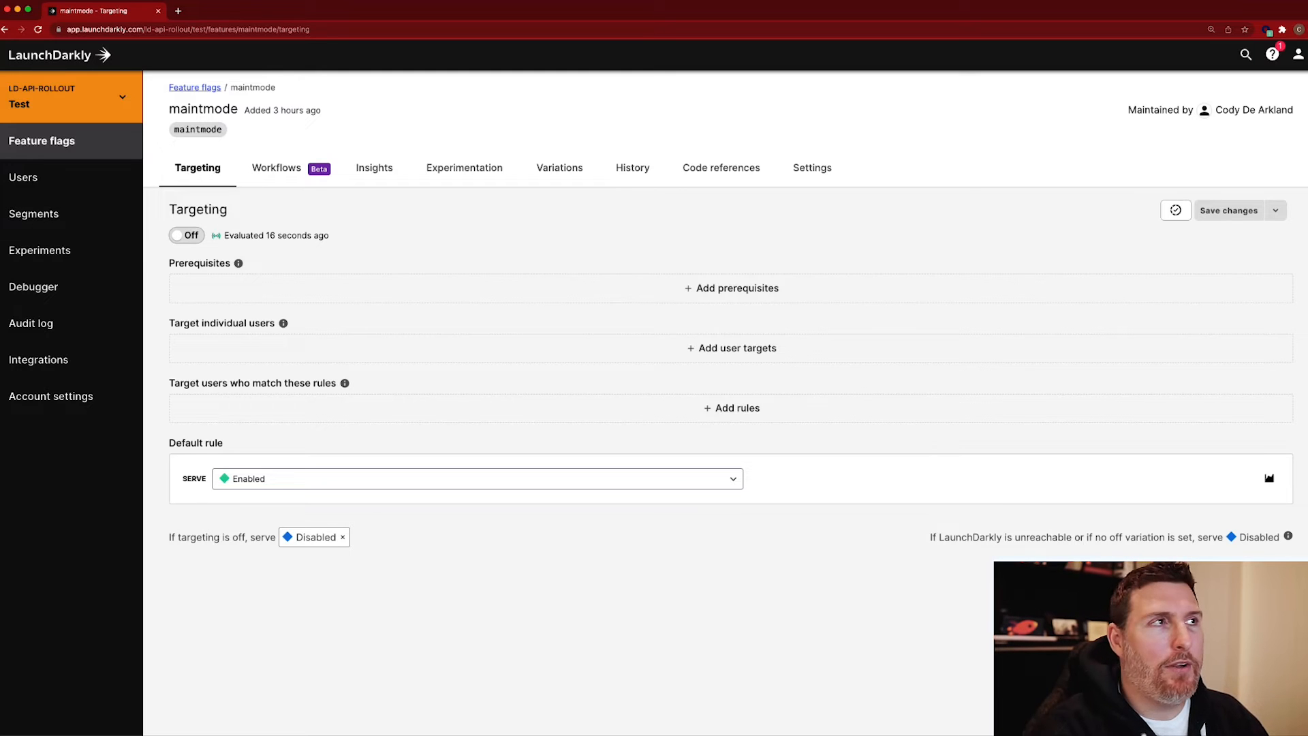
# Step: Start a new workflow draft 'Workflow maintmode 12/17/2021' from the Workflows tab
pyautogui.click(277, 168)
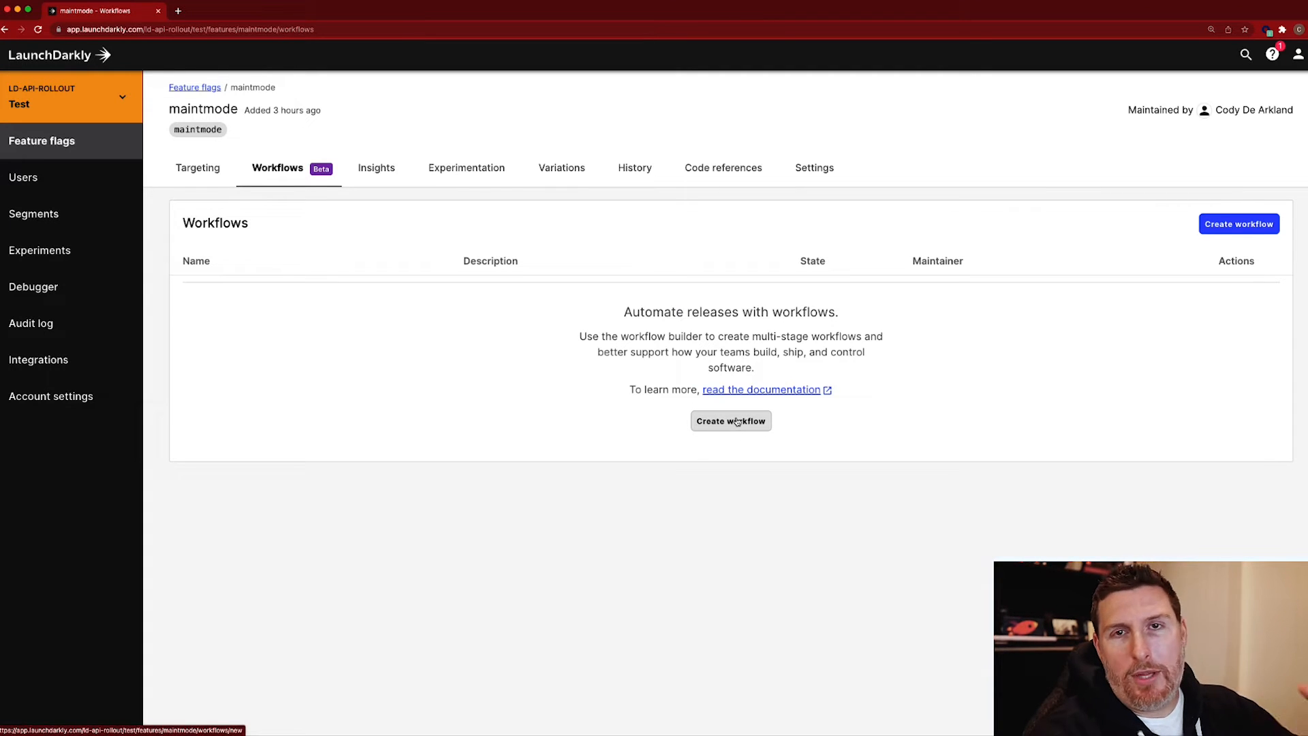
pyautogui.click(730, 421)
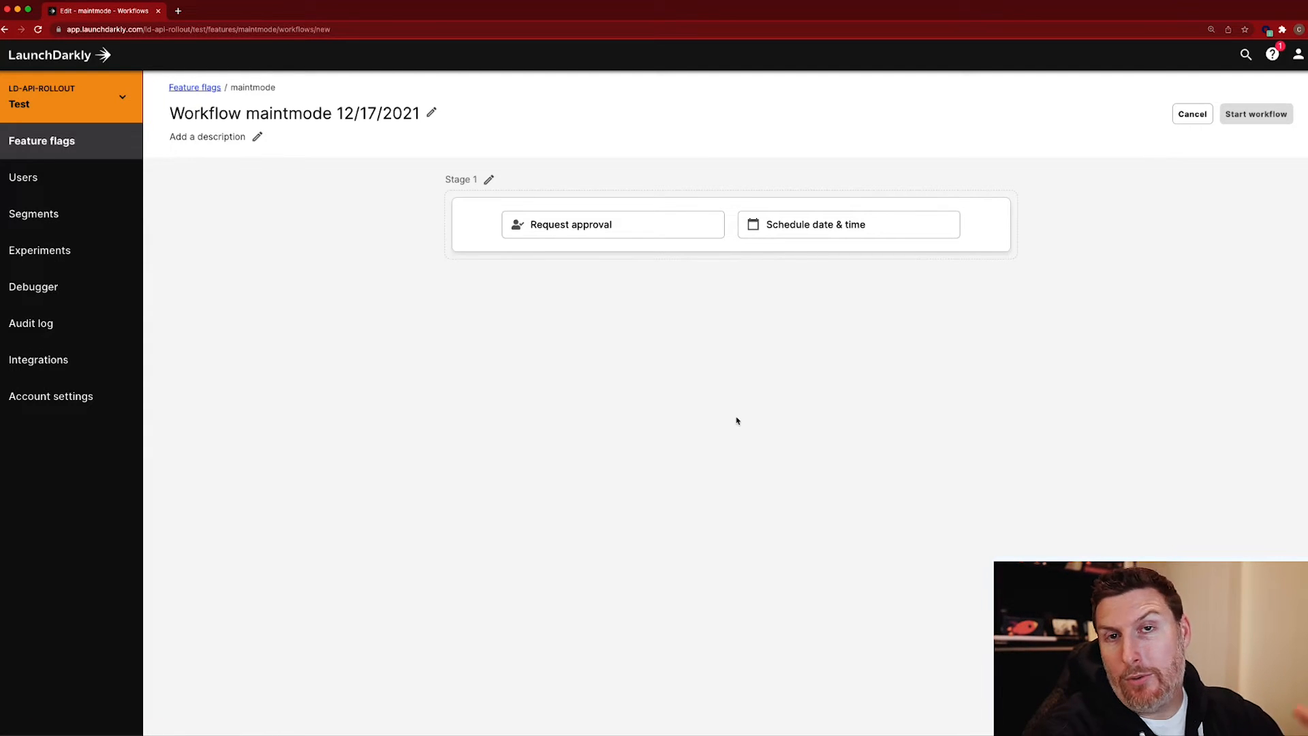
pyautogui.moveTo(616, 294)
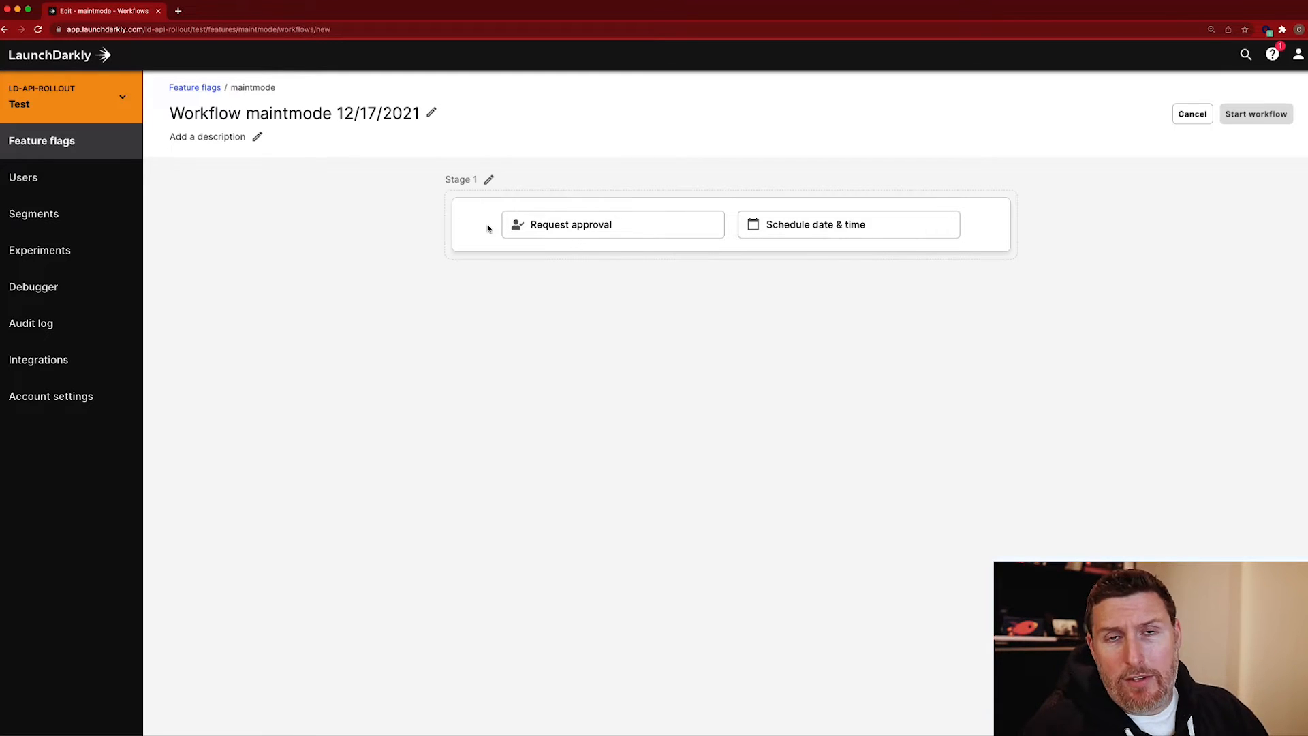
pyautogui.click(848, 225)
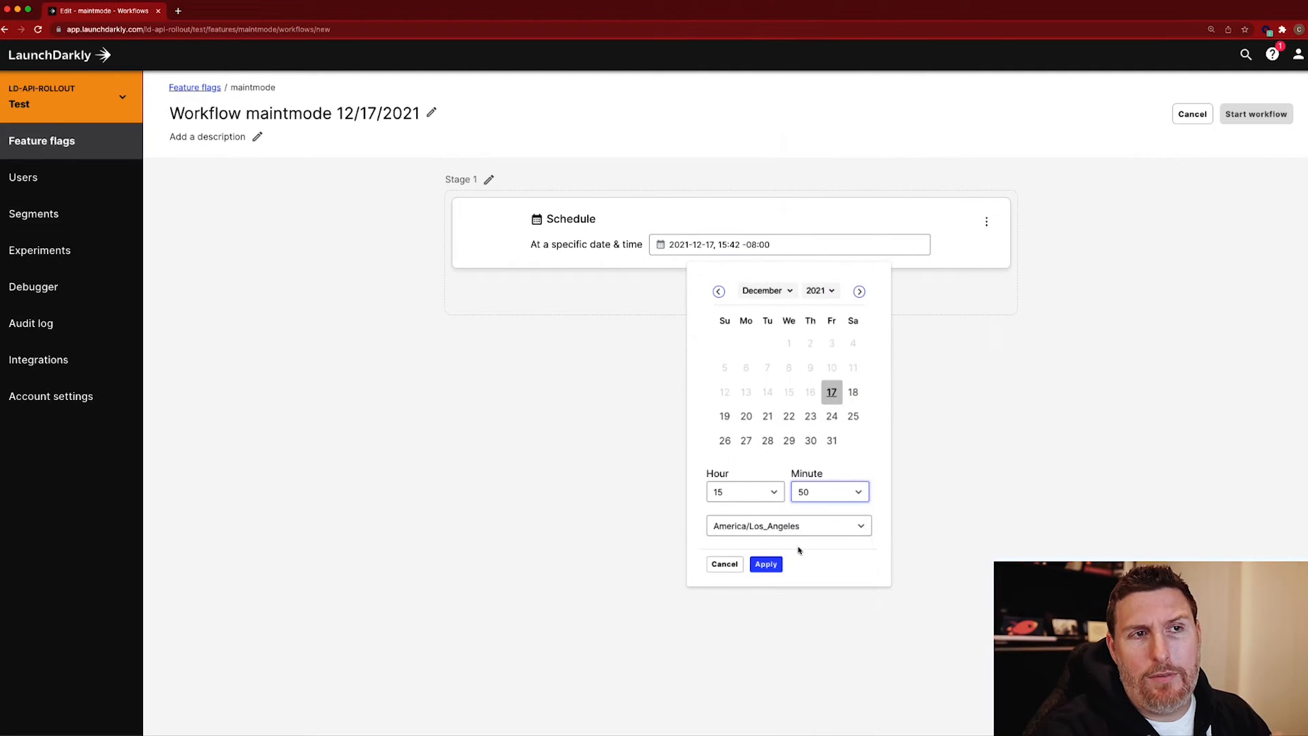
pyautogui.click(765, 564)
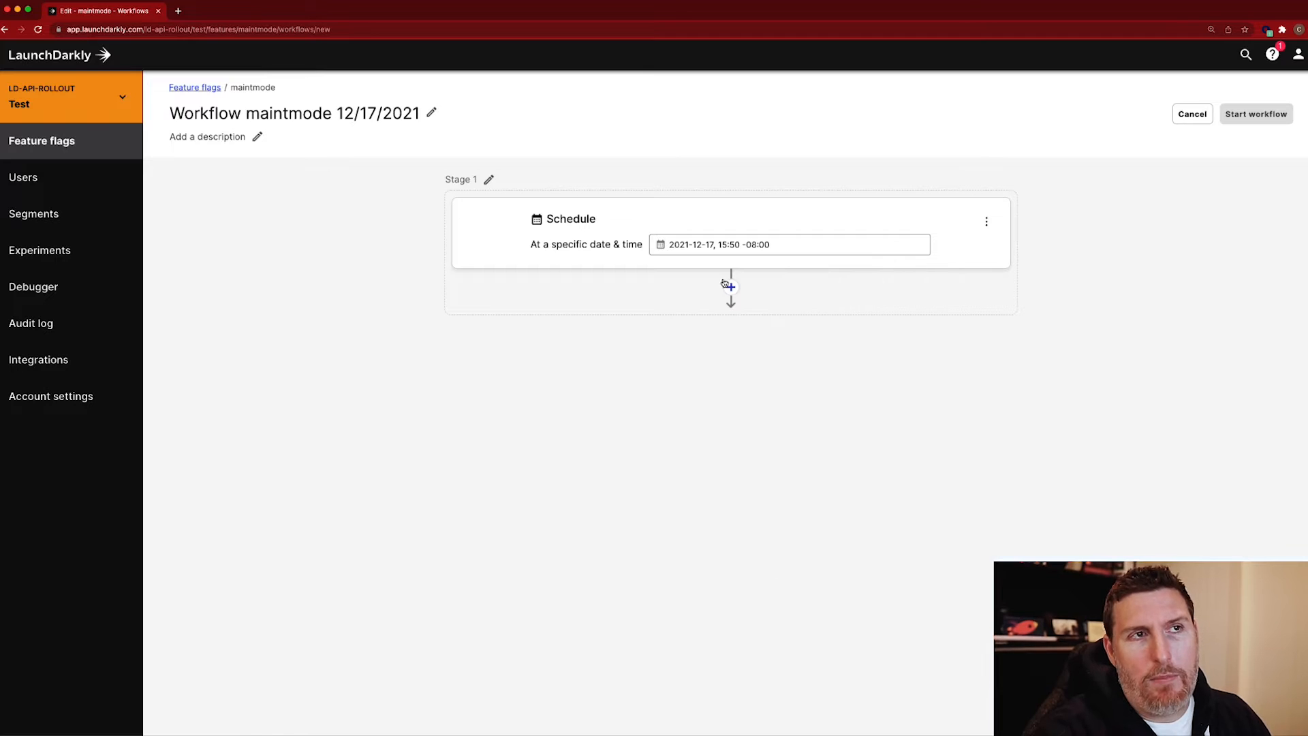
pyautogui.click(730, 286)
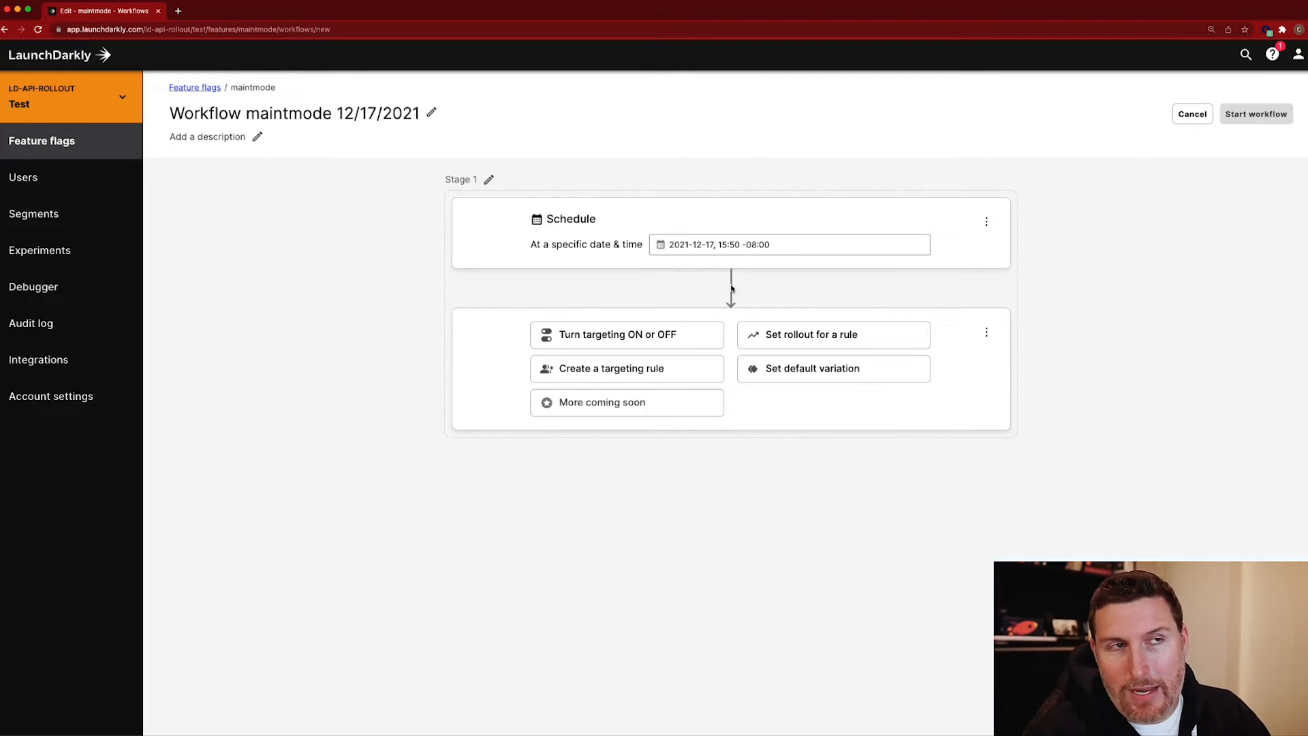
pyautogui.moveTo(786, 349)
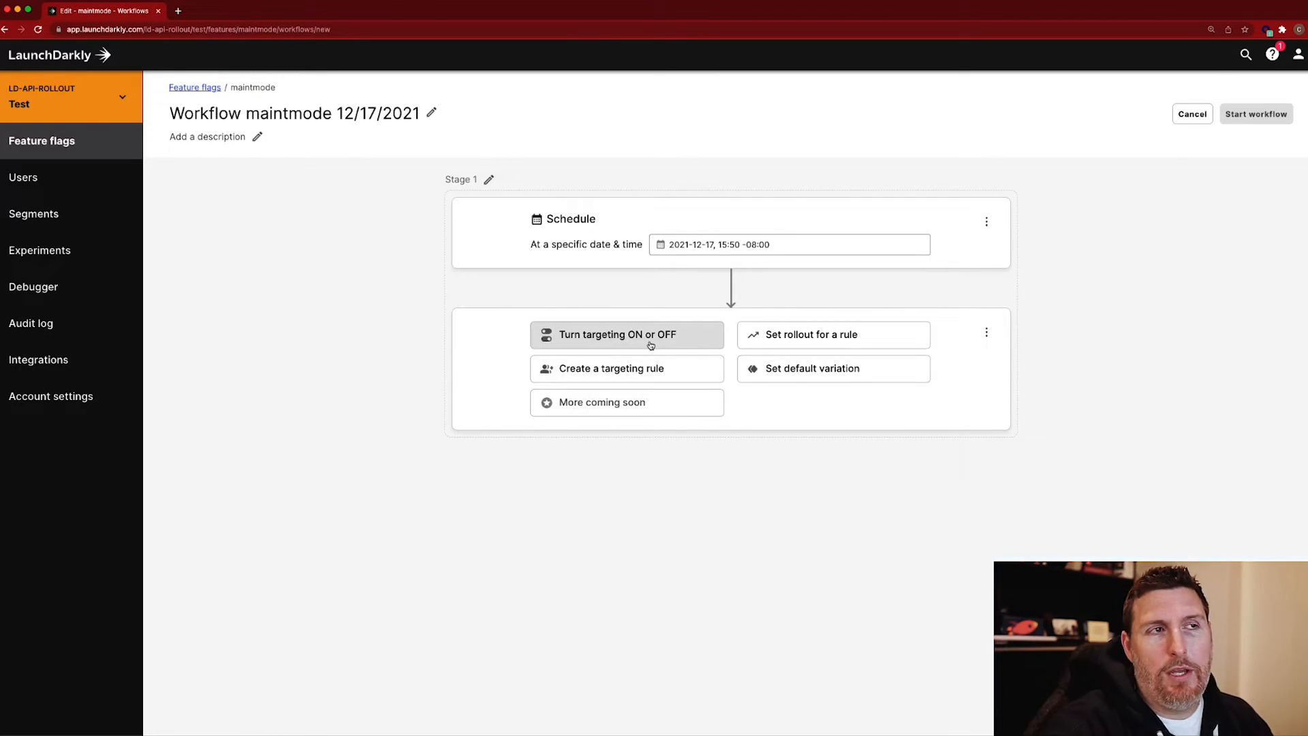
pyautogui.click(627, 336)
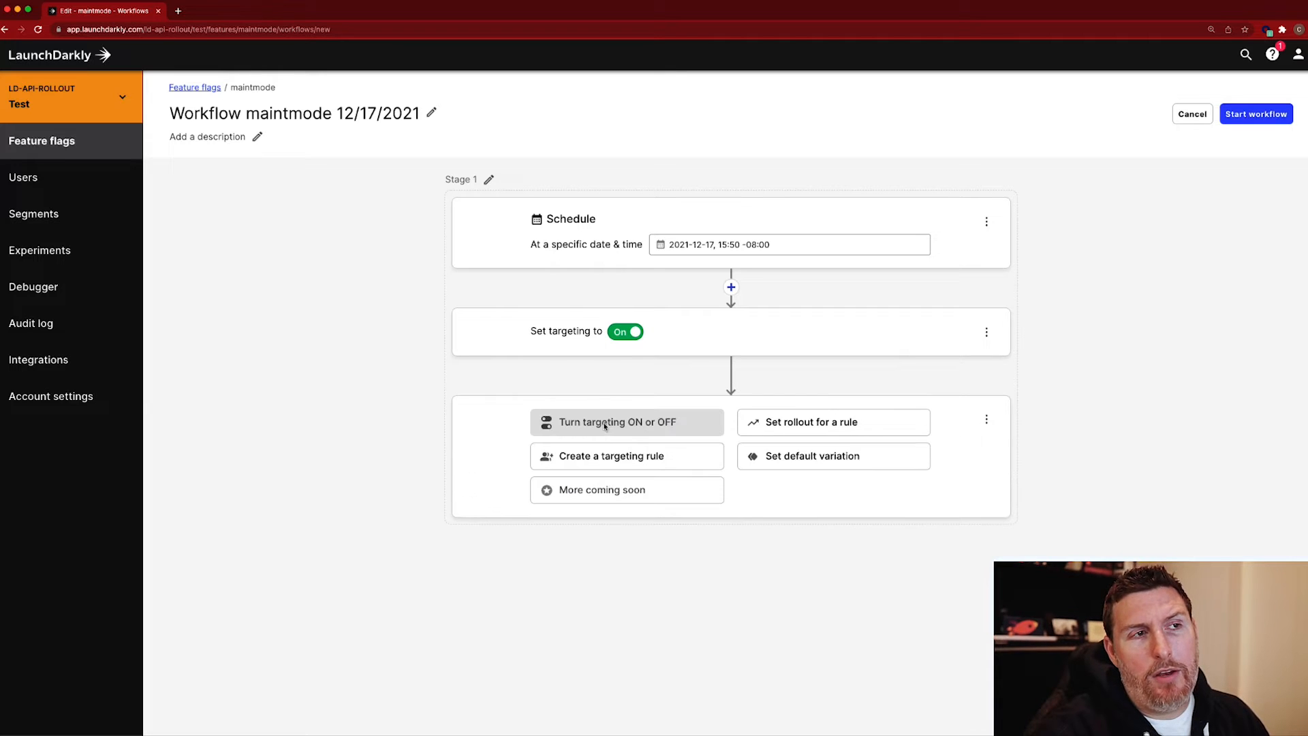
# Step: Add Rule 1 serving Disabled to the dev users segment in Stage 1
pyautogui.click(610, 455)
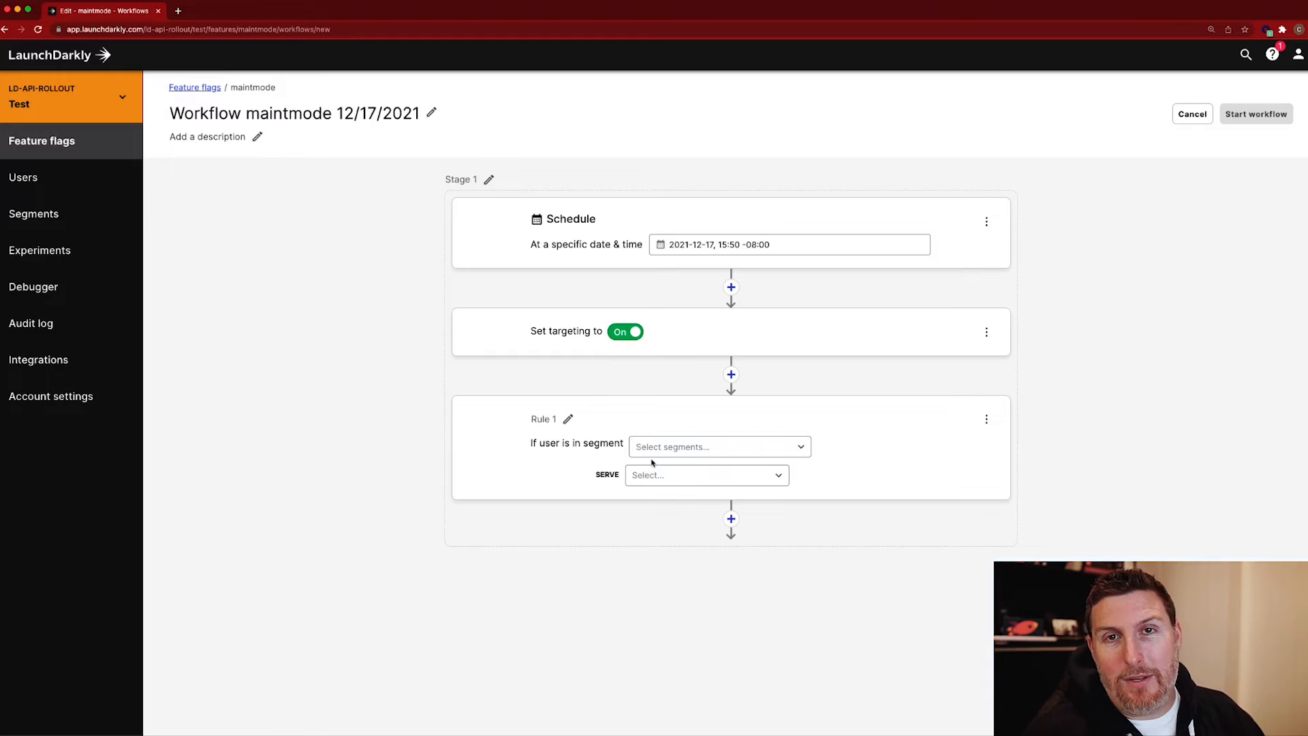
pyautogui.click(713, 447)
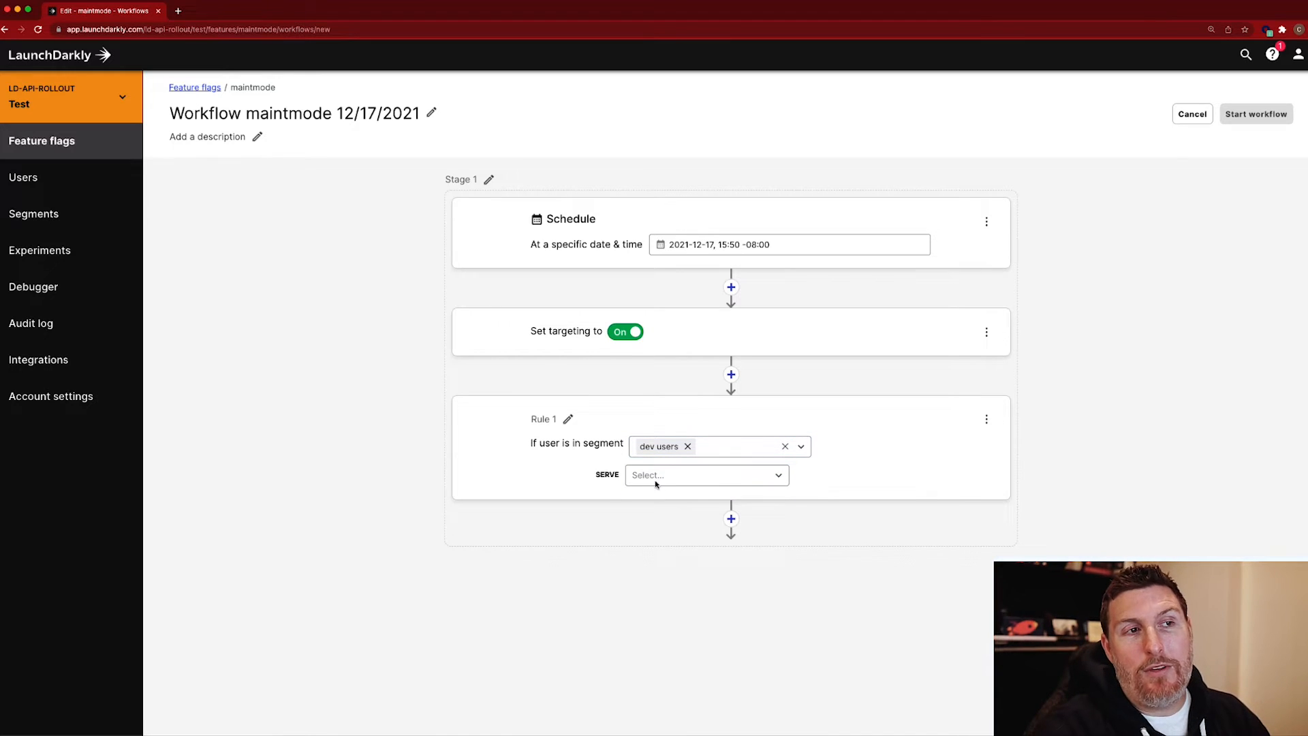
pyautogui.click(705, 475)
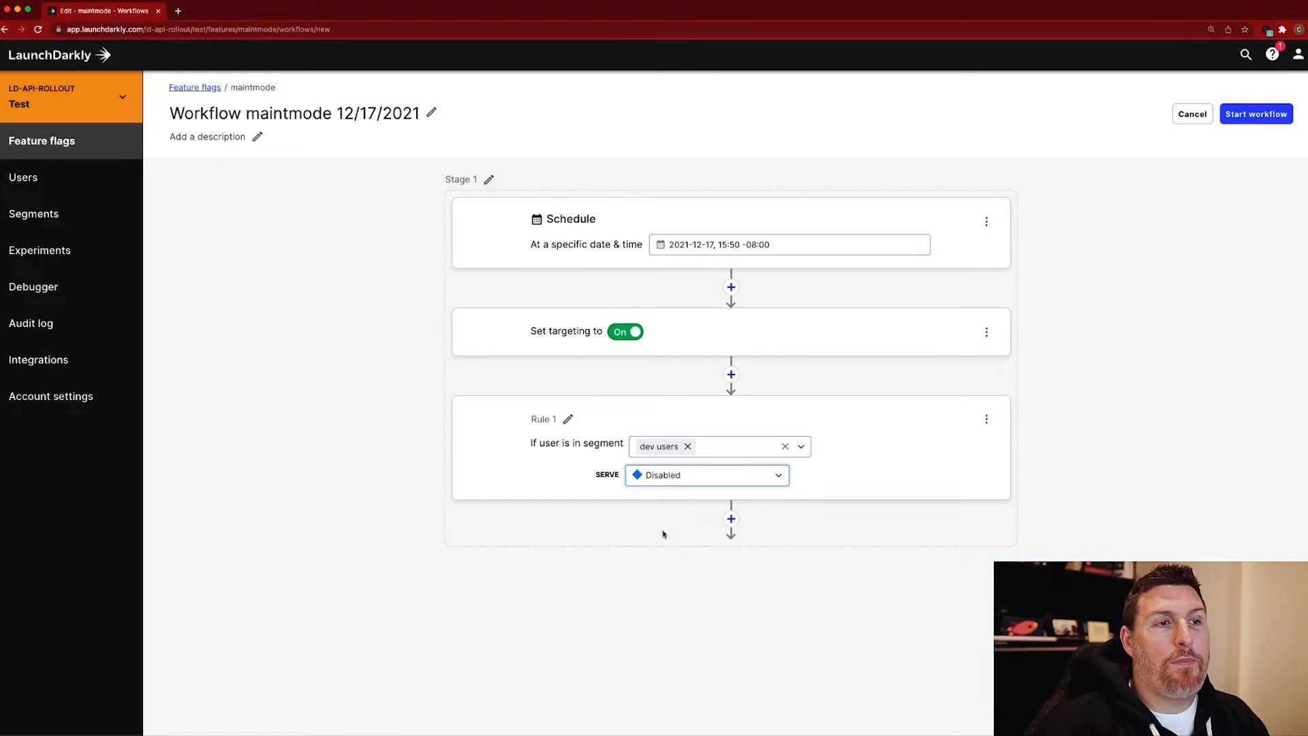
pyautogui.click(730, 518)
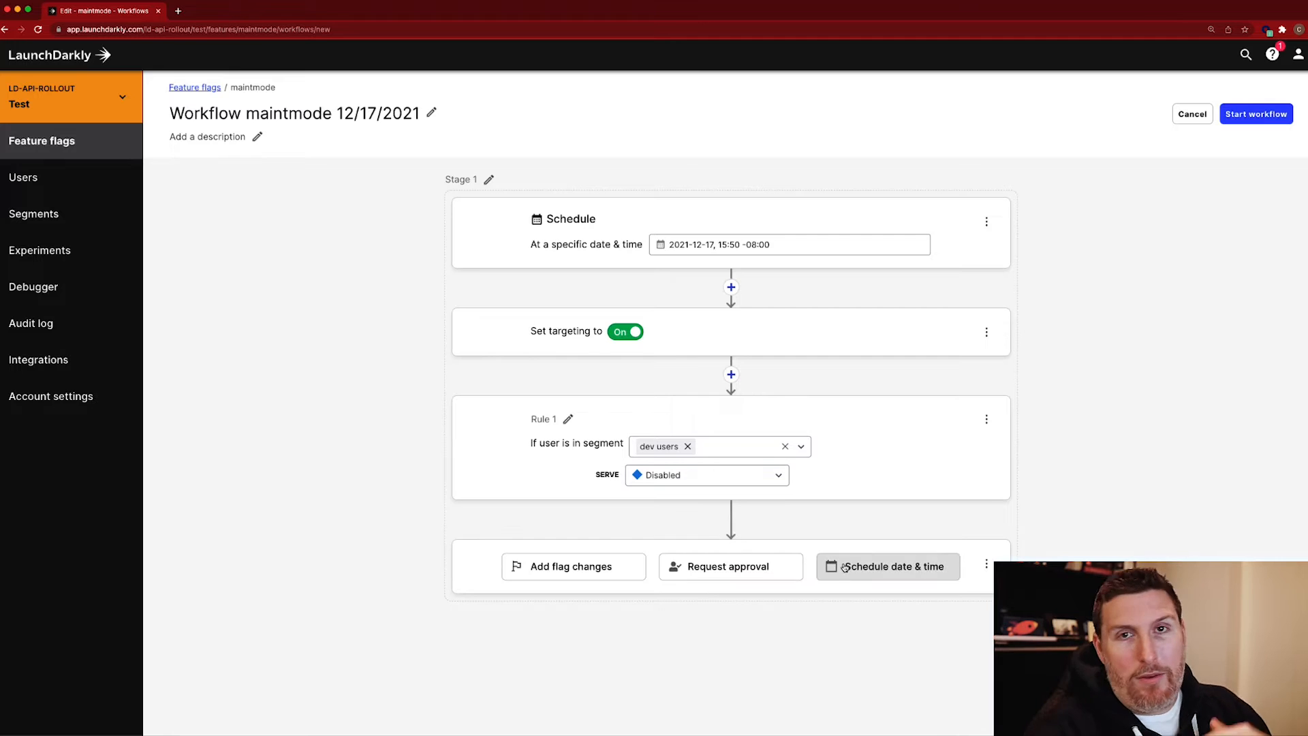
pyautogui.click(887, 566)
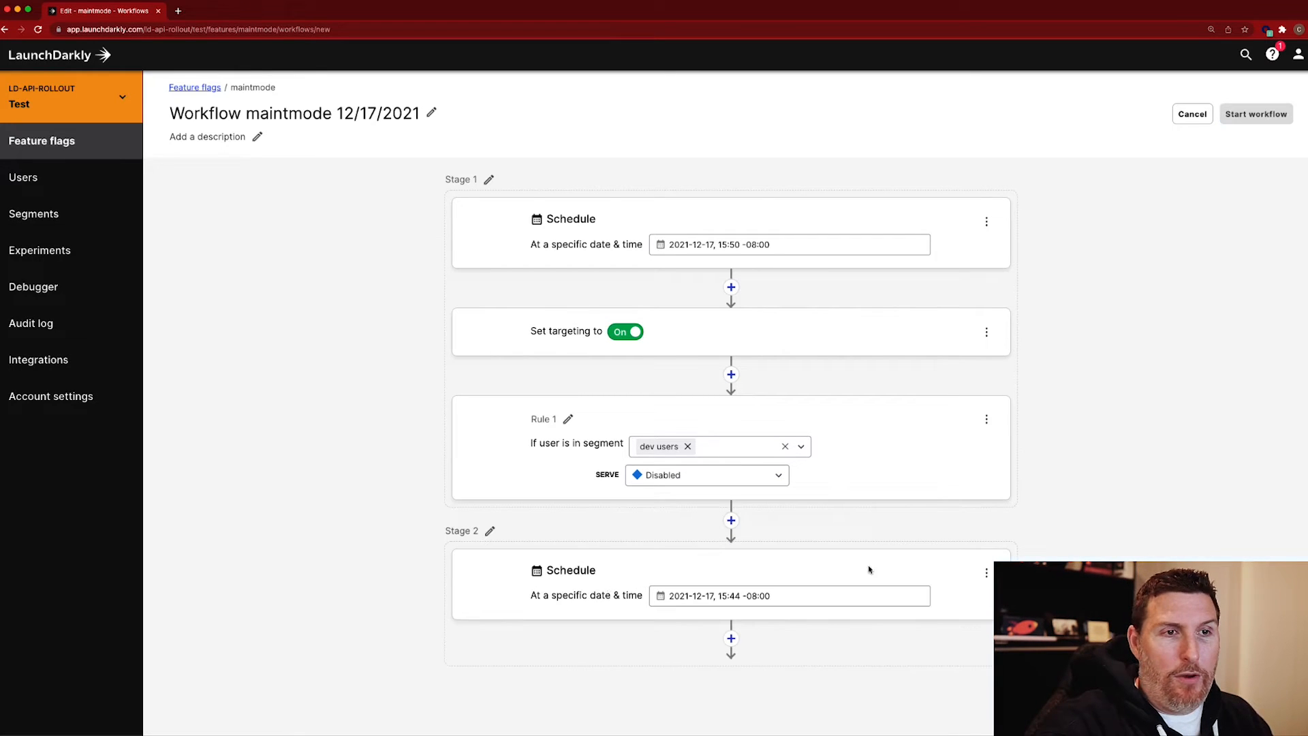
pyautogui.click(789, 596)
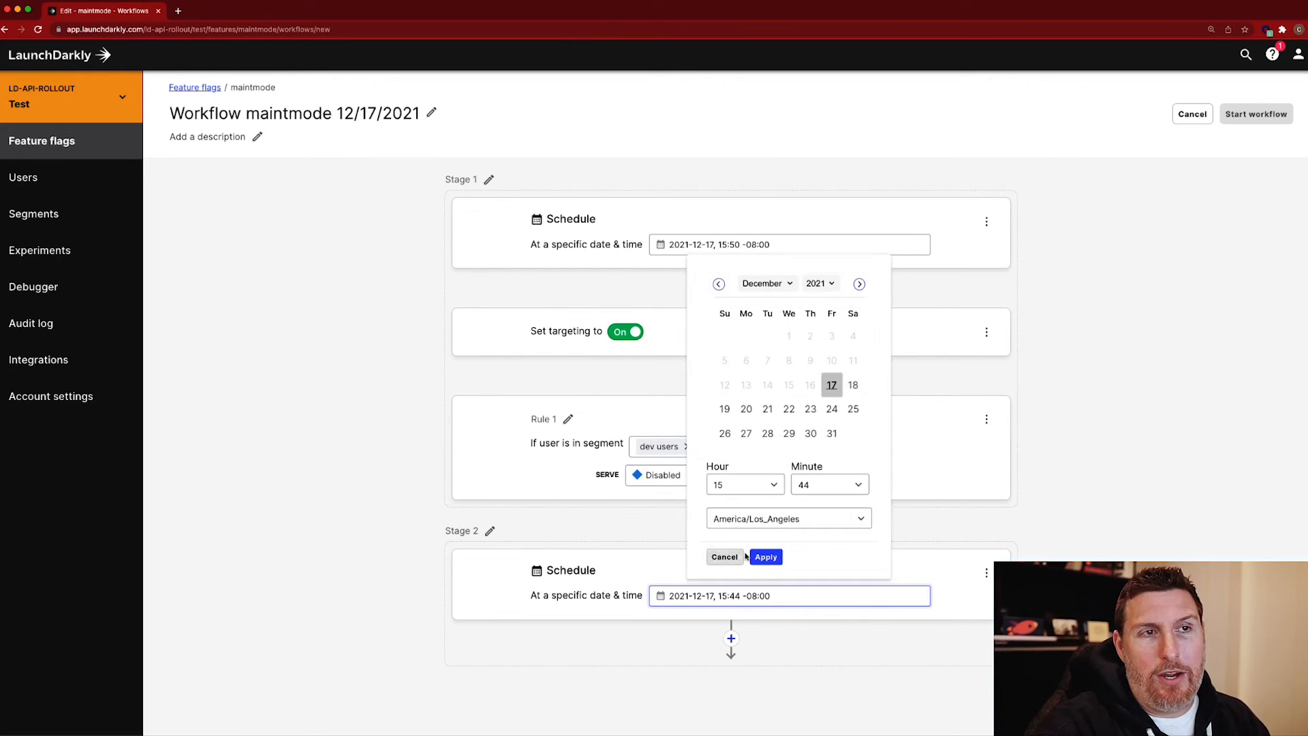
pyautogui.click(740, 486)
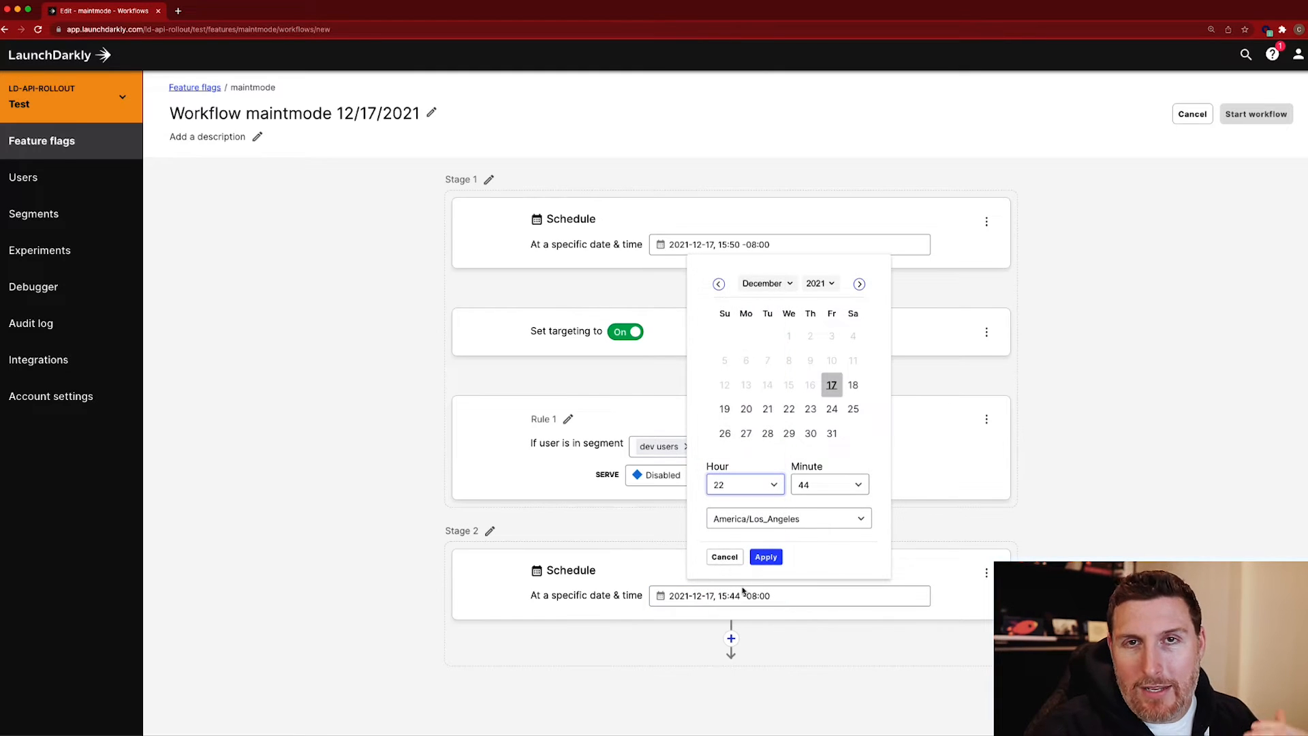
pyautogui.click(764, 556)
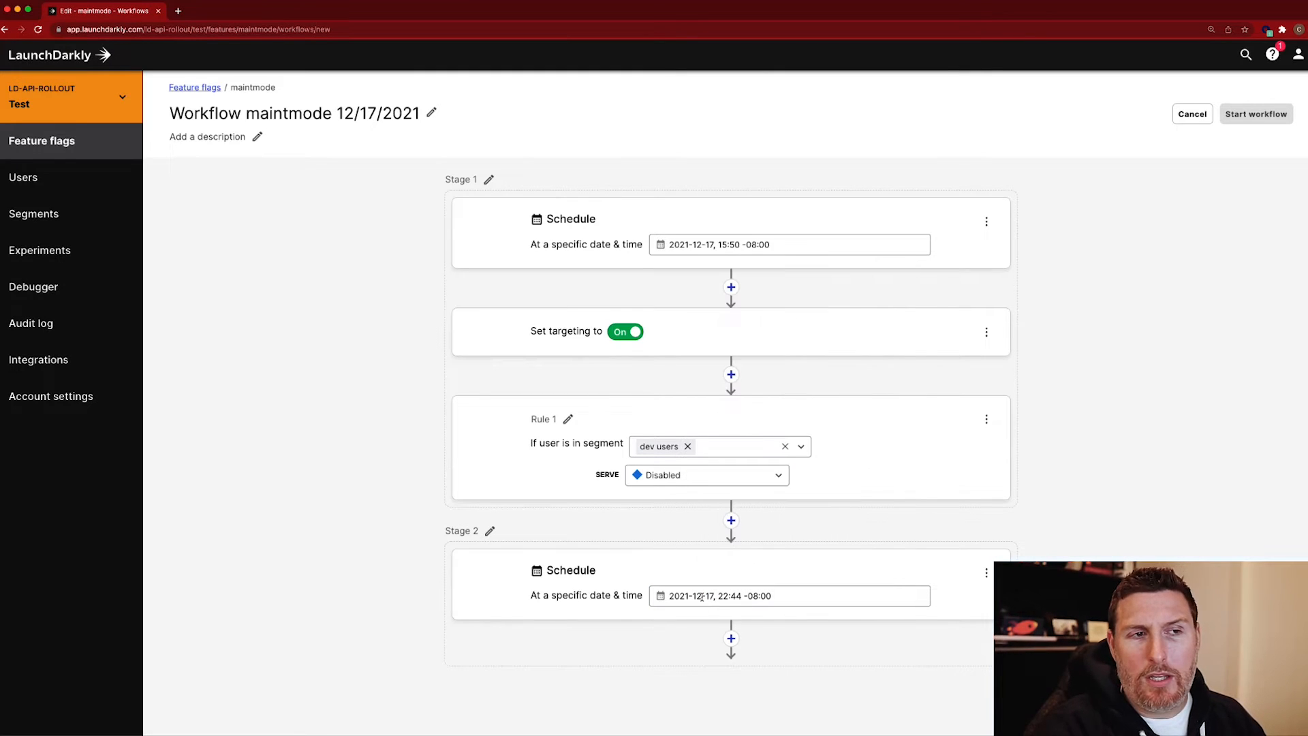
pyautogui.scroll(-3)
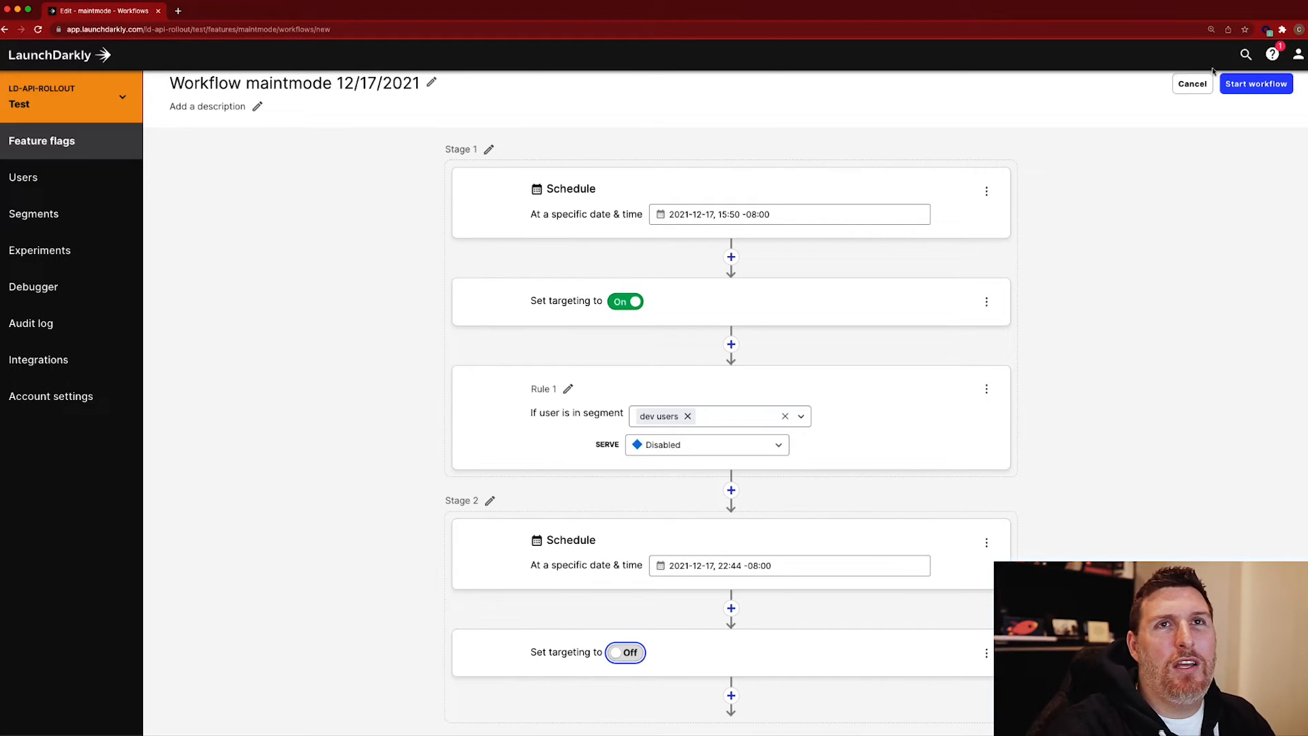
# Step: Discard the workflow draft and draft a rule 'groups starts with dev' serving Disabled
pyautogui.click(1193, 83)
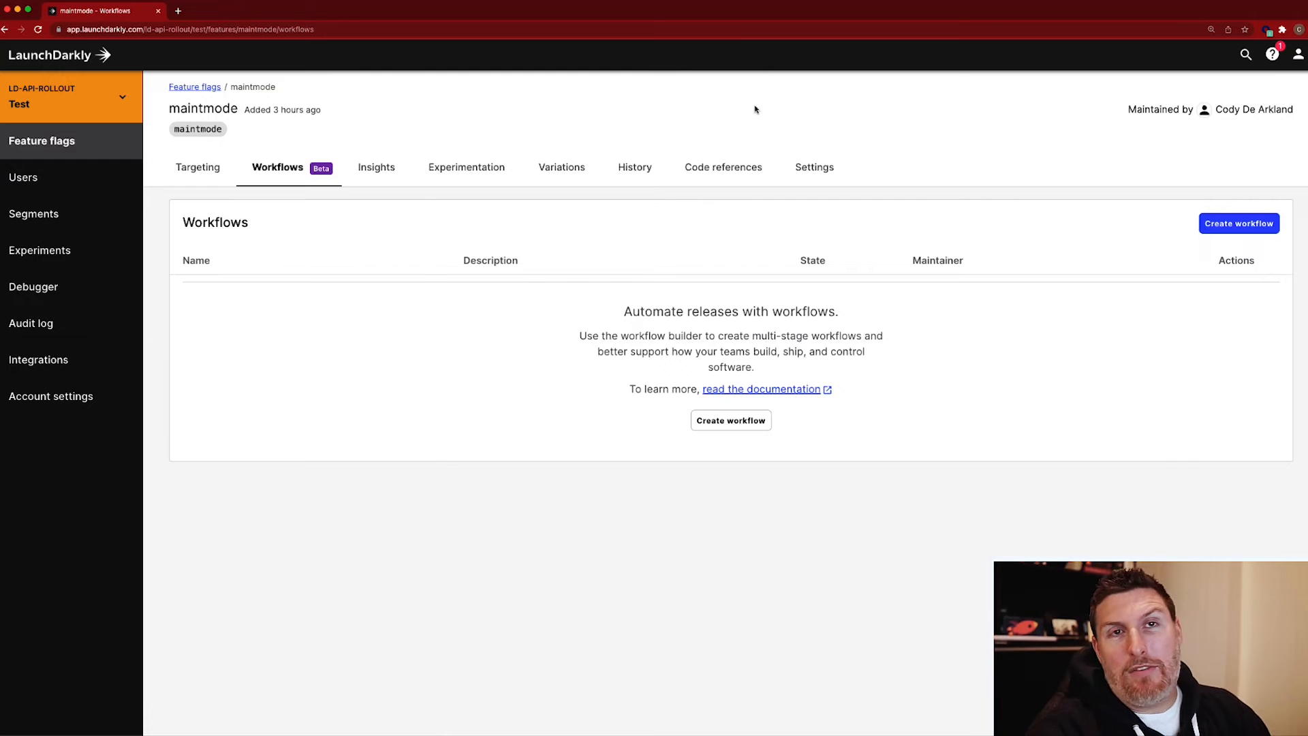
pyautogui.moveTo(748, 129)
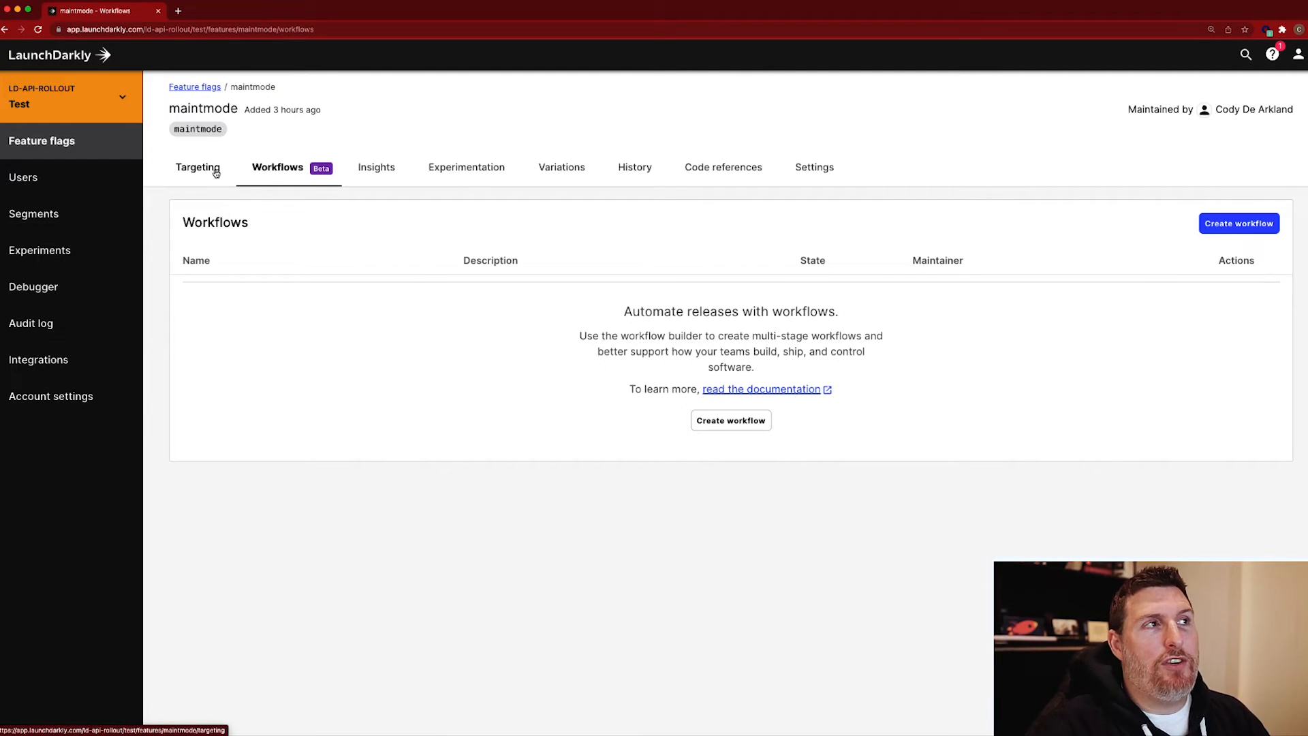
pyautogui.click(197, 167)
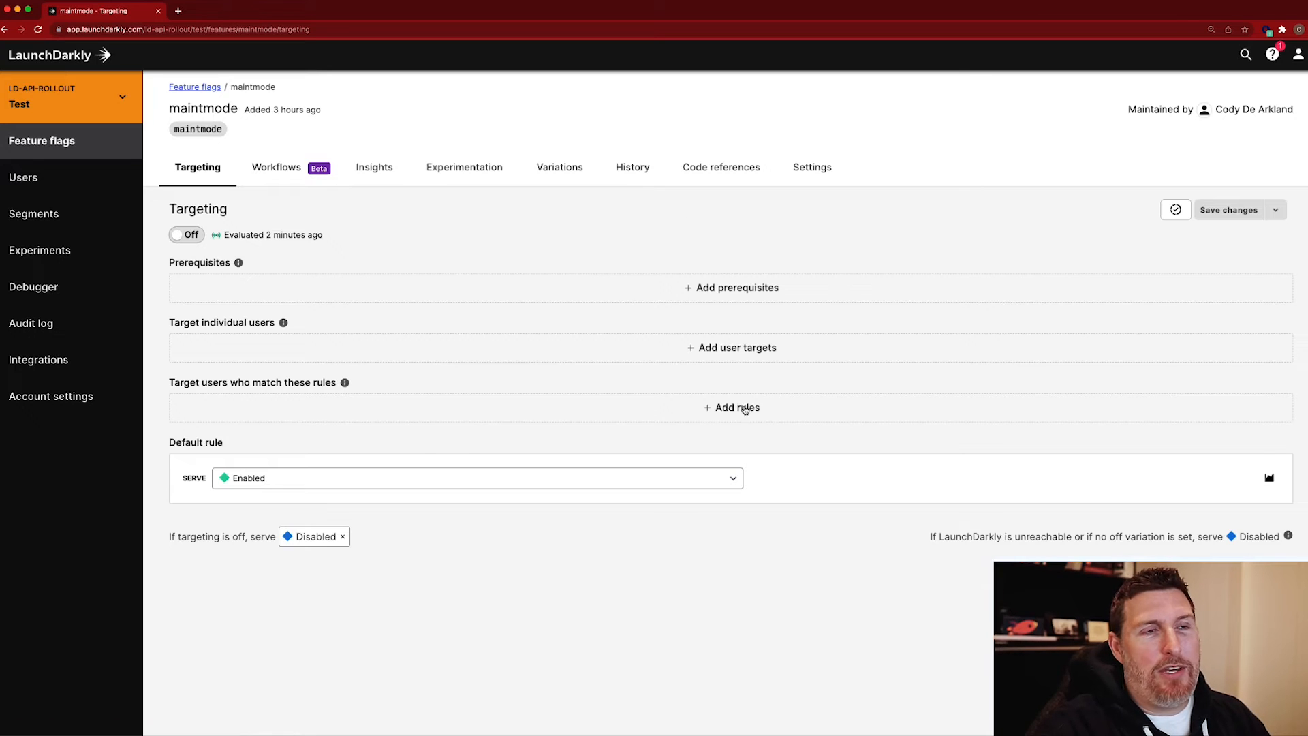
pyautogui.click(736, 407)
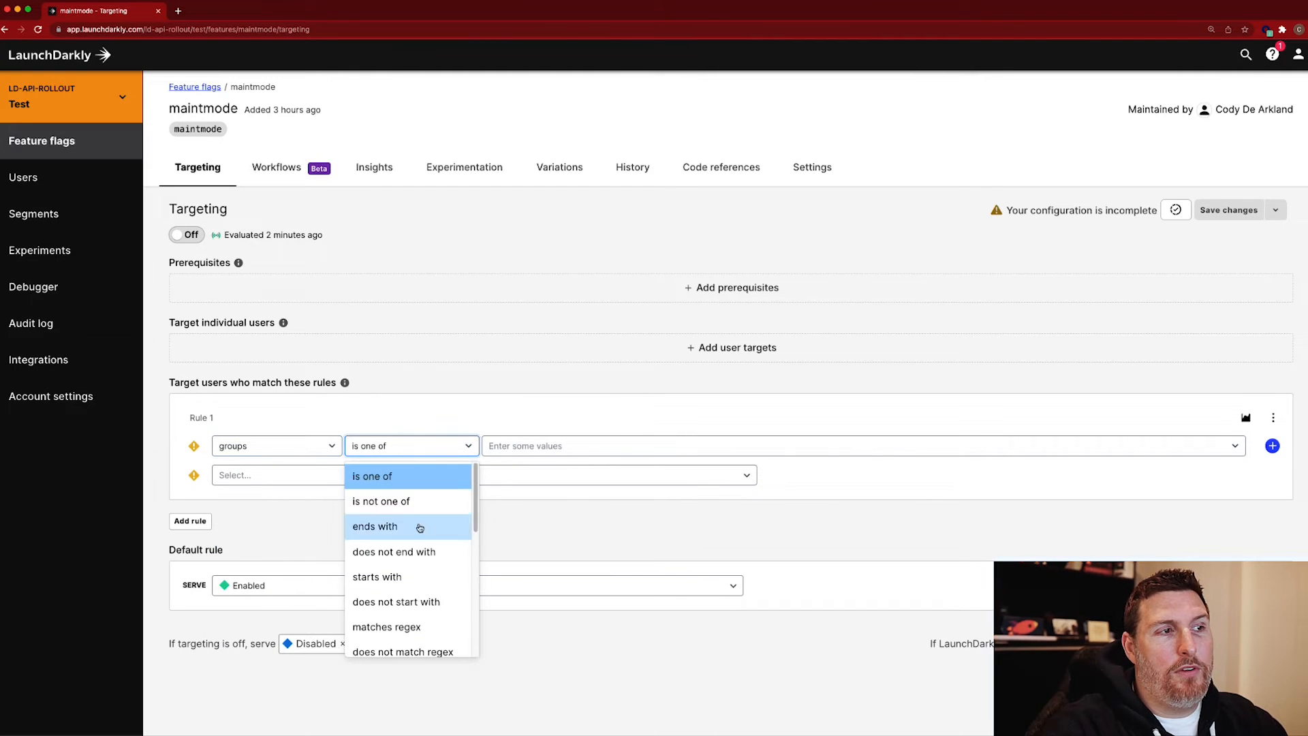
pyautogui.click(378, 577)
pyautogui.write('dev')
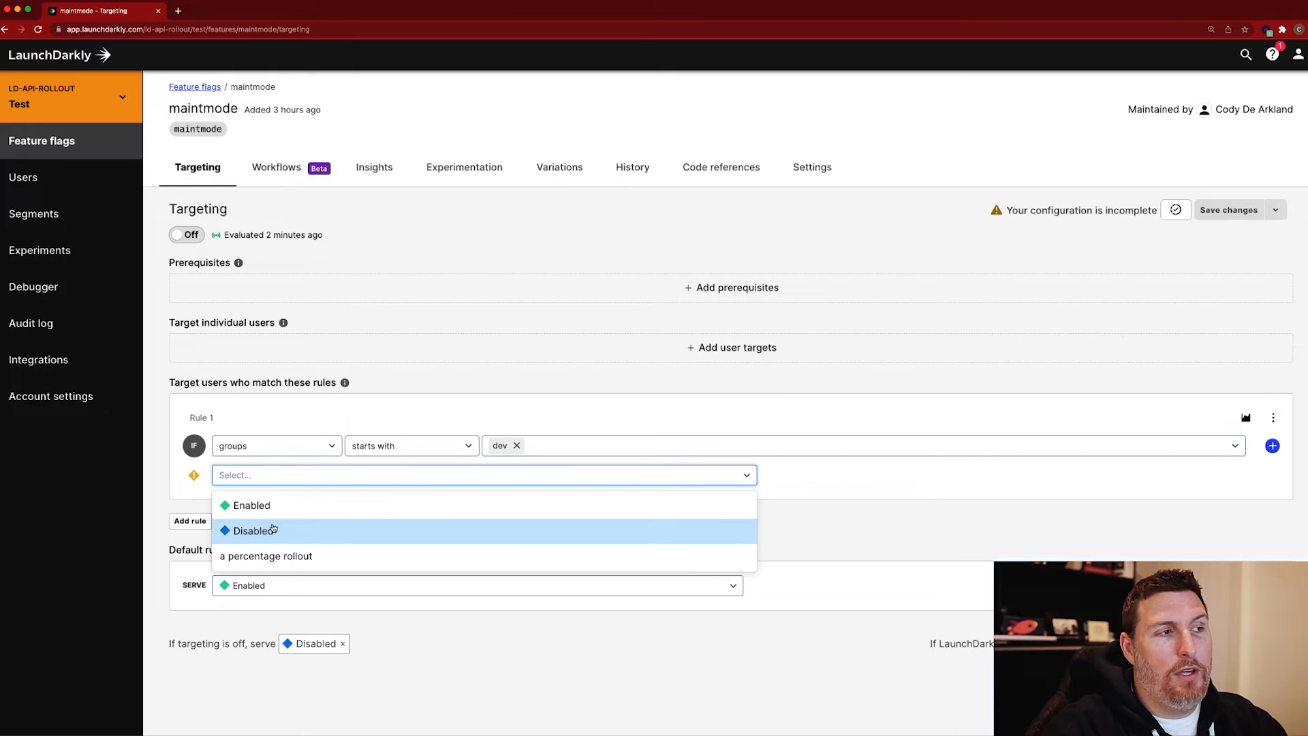
pyautogui.click(254, 530)
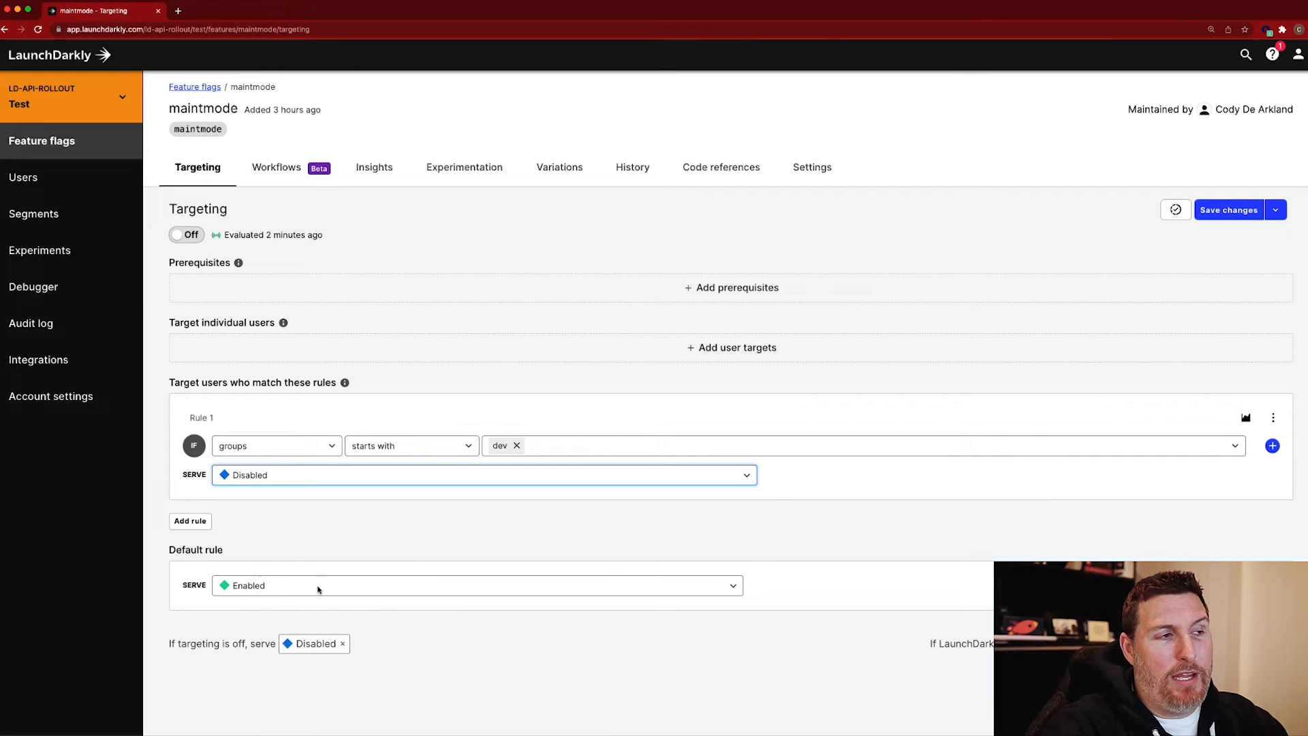
# Step: Review Rule 1's options and move to the maintmode flag's Settings page
pyautogui.click(1276, 210)
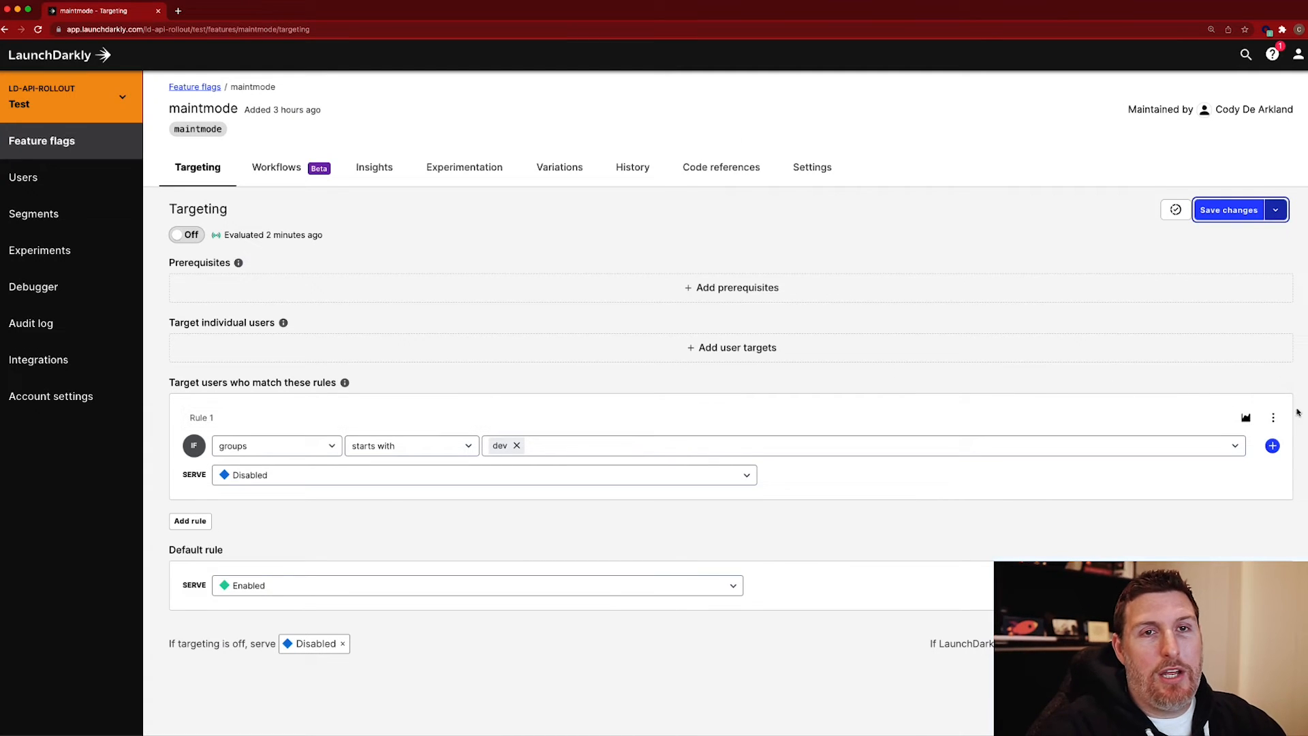
pyautogui.click(1273, 417)
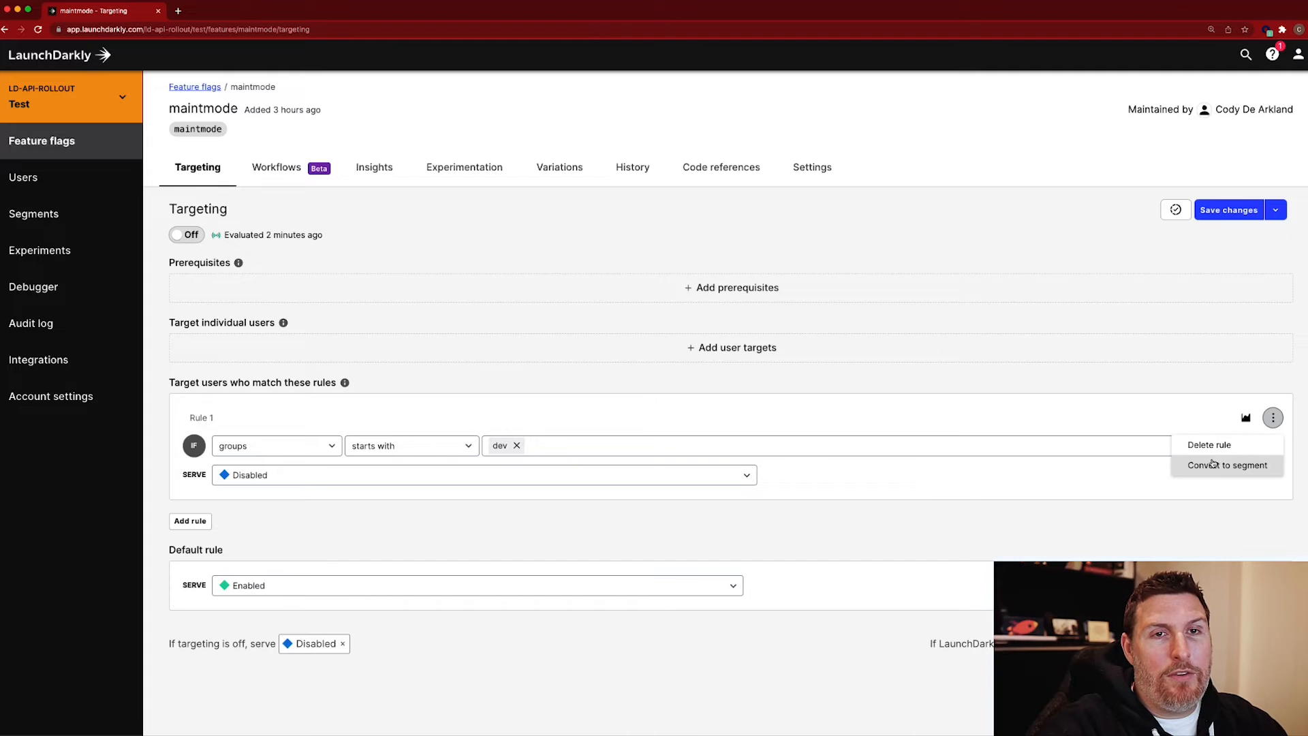
pyautogui.click(811, 167)
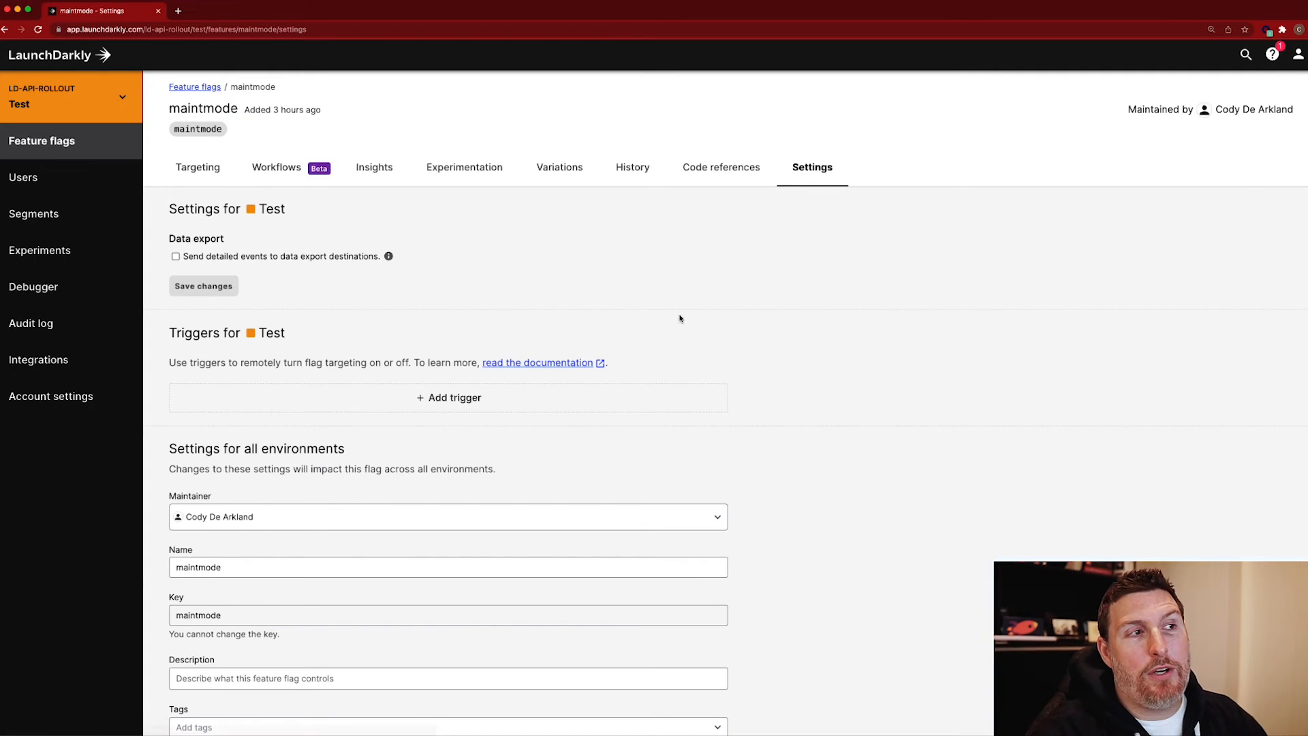
# Step: Create a Generic trigger with action On for maintmode and copy its webhook URL
pyautogui.click(449, 397)
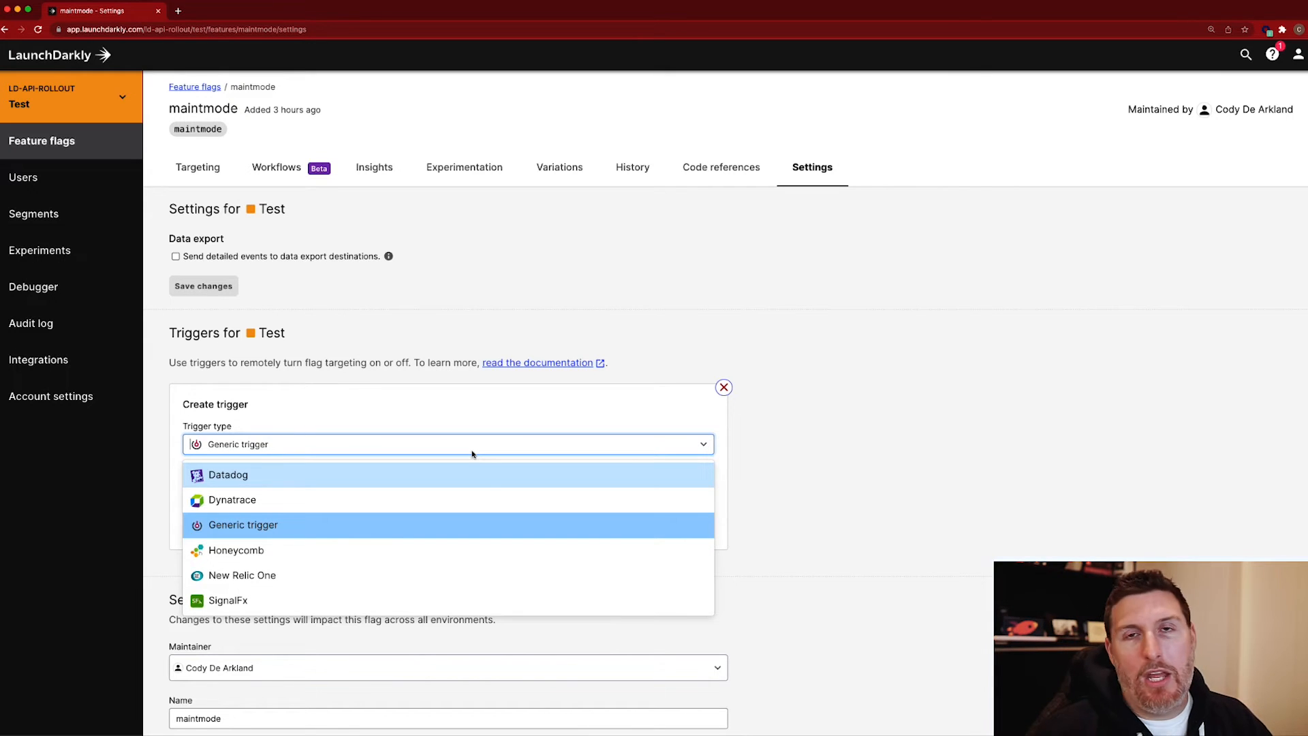
pyautogui.click(243, 525)
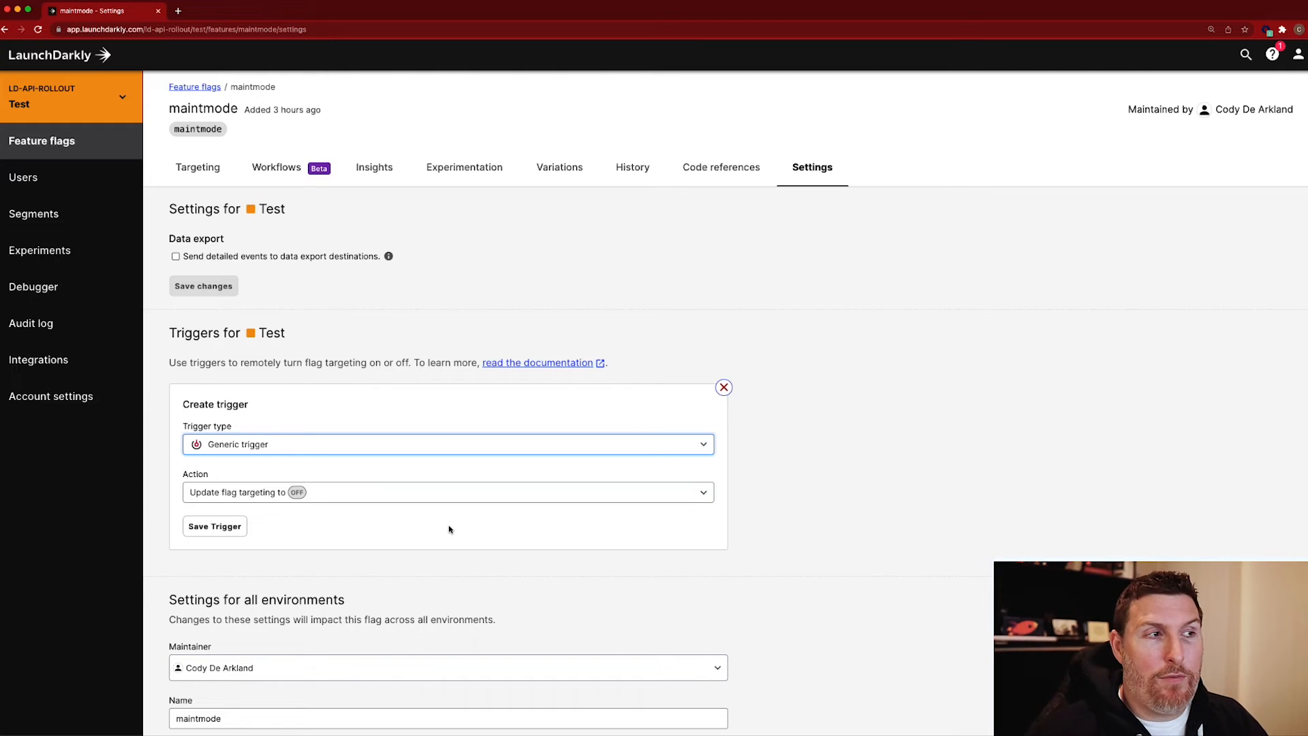
pyautogui.click(448, 492)
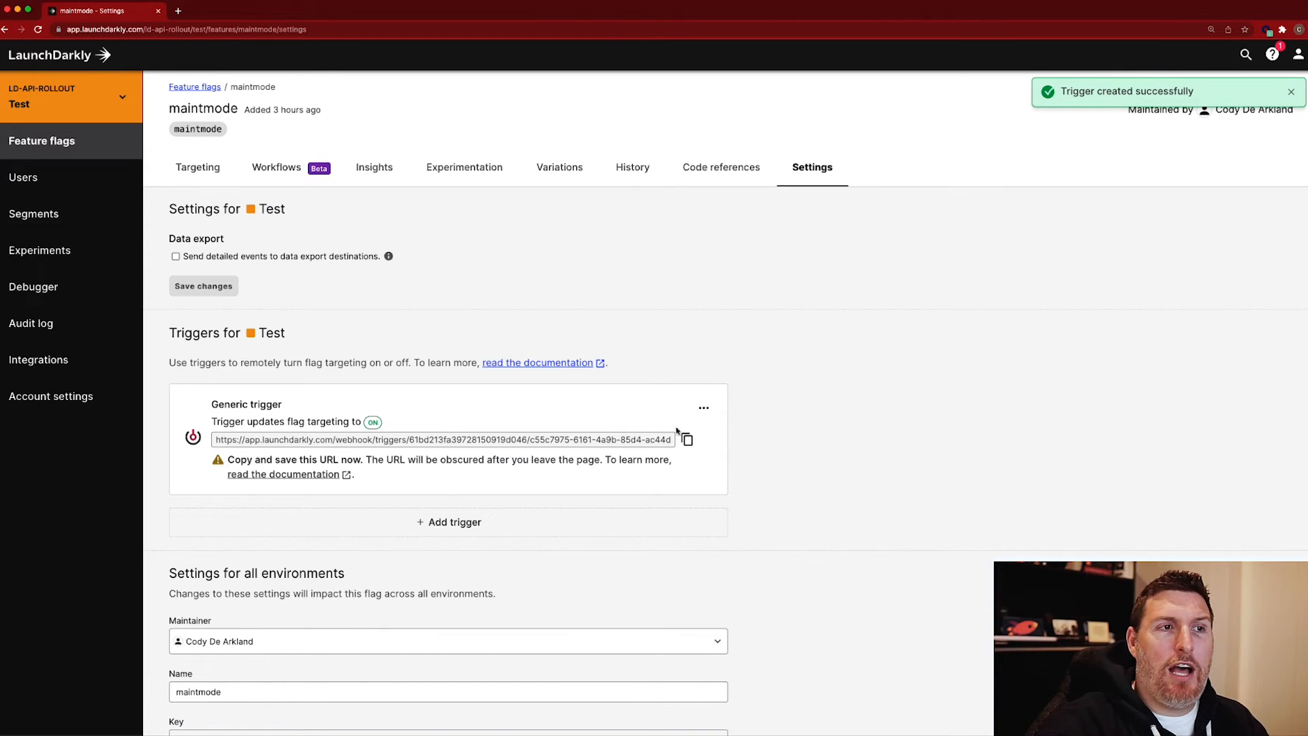
pyautogui.click(686, 439)
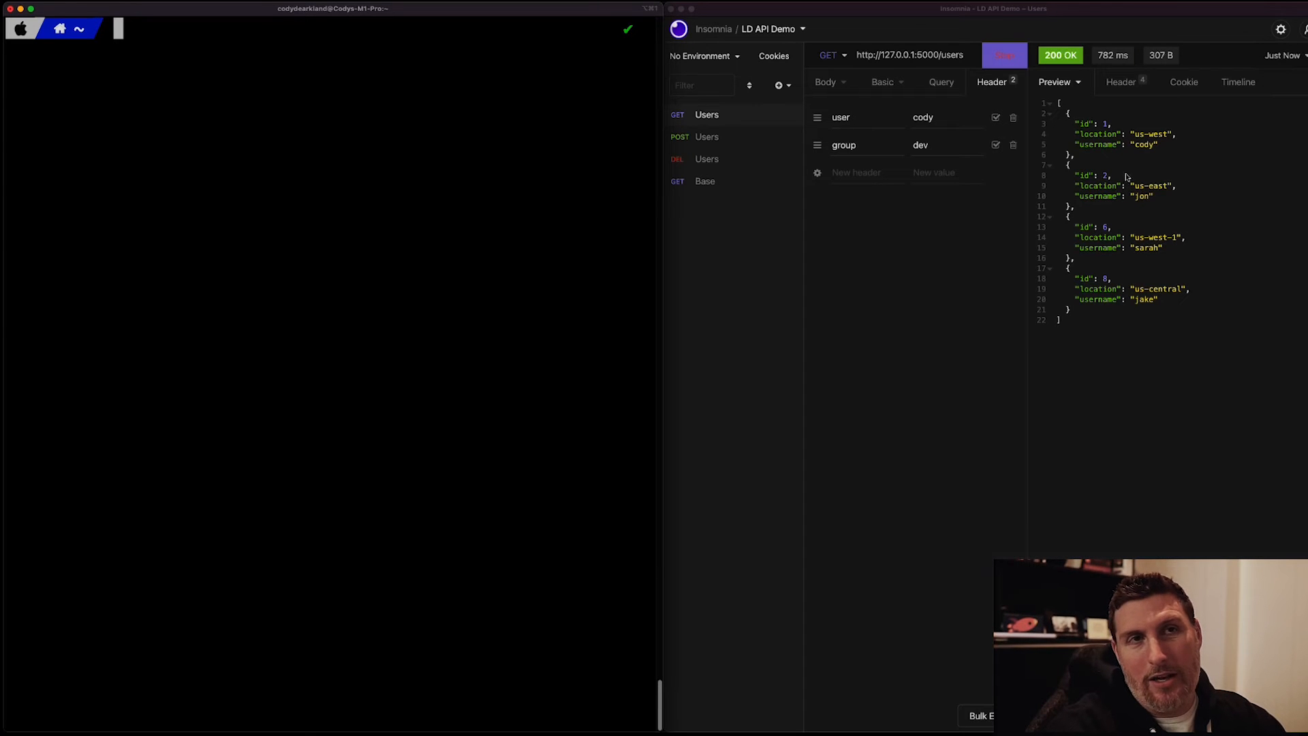
# Step: Fire the trigger webhook with an http -f POST in Terminal and return to the browser
pyautogui.click(1004, 54)
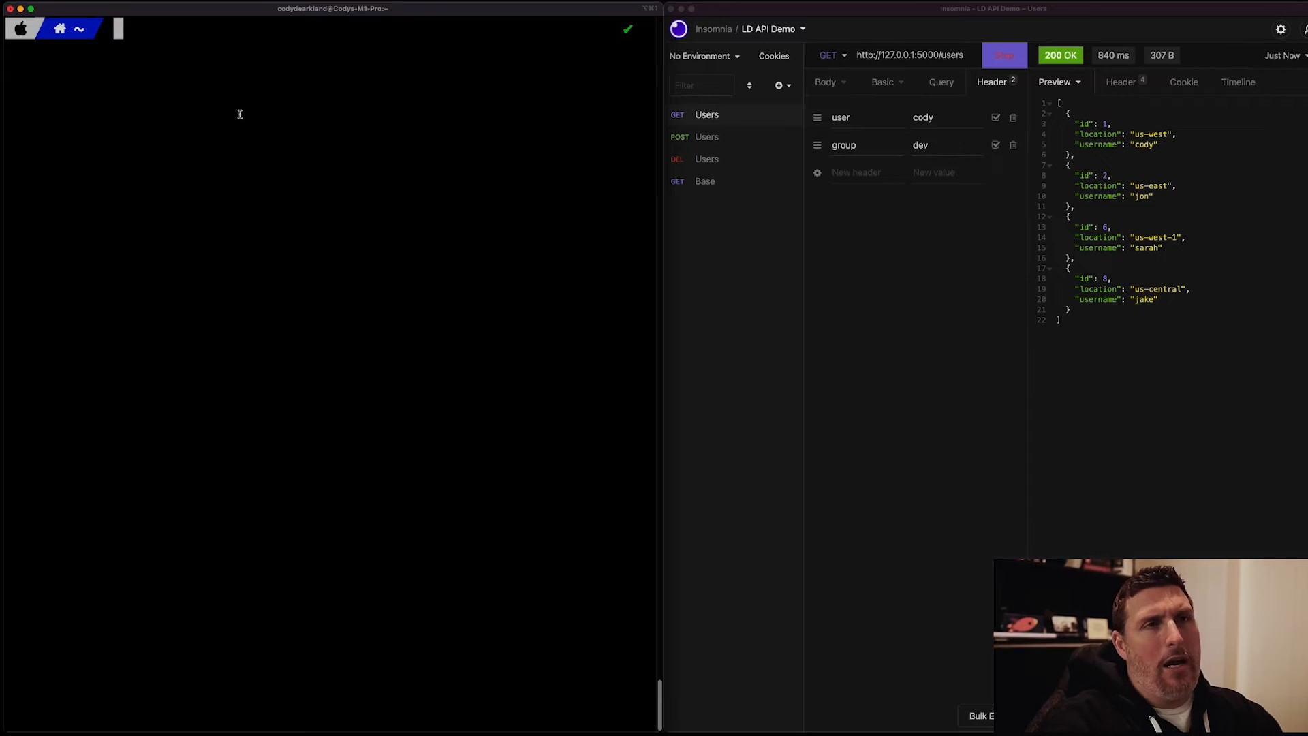
pyautogui.write('http -')
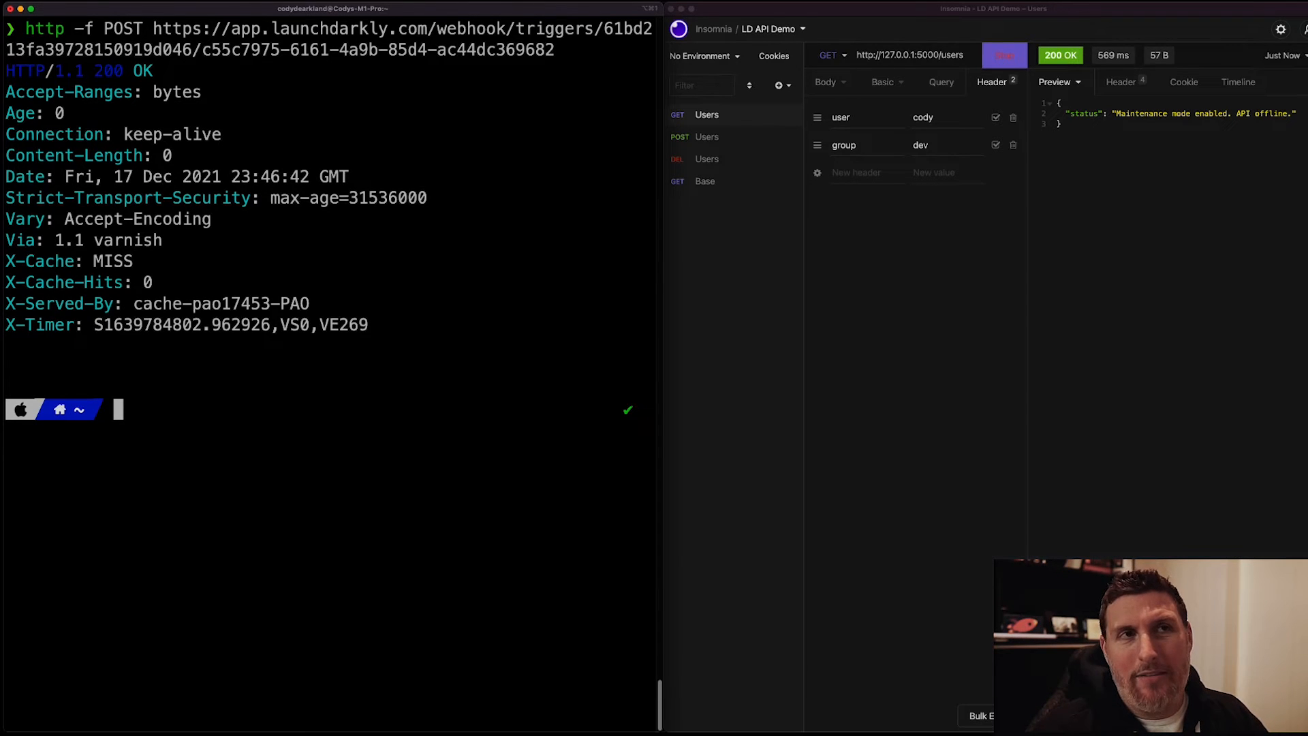
pyautogui.click(1005, 55)
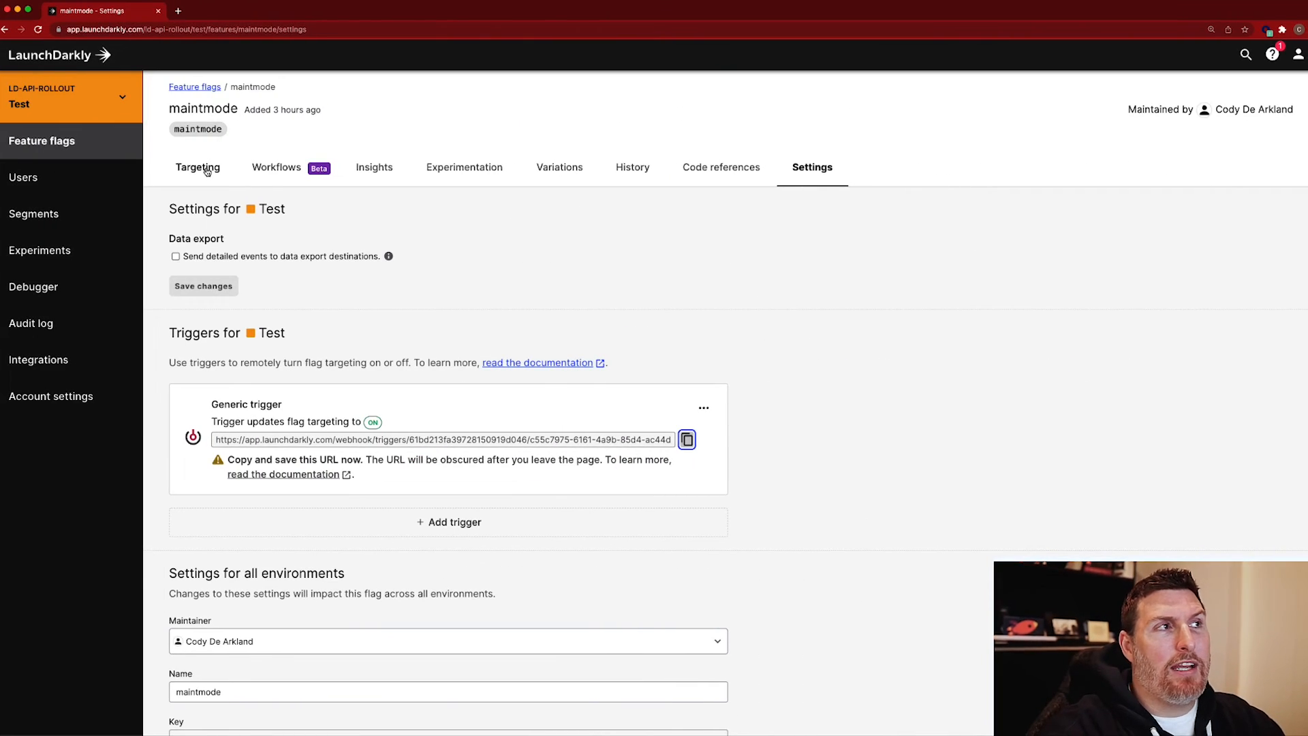
# Step: Add a rule 'groups ends with dev' serving Disabled on maintmode and save changes
pyautogui.click(198, 166)
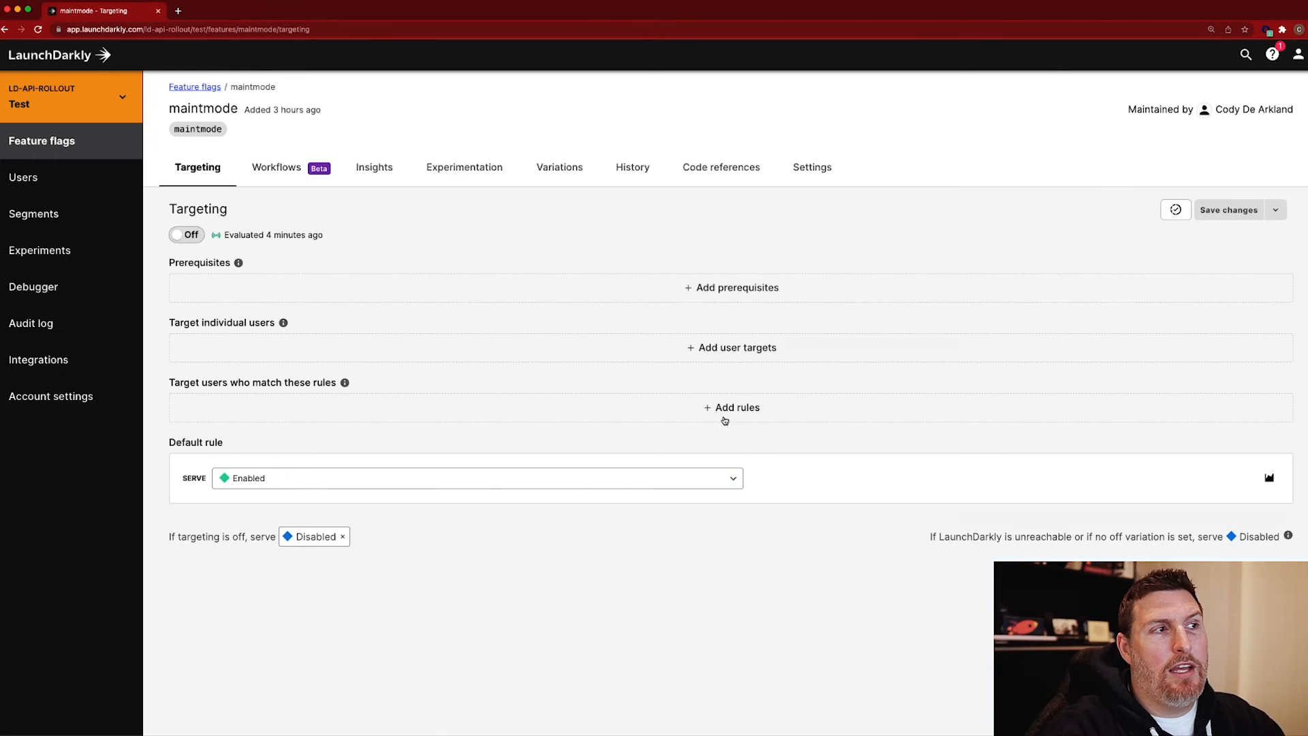
pyautogui.click(731, 408)
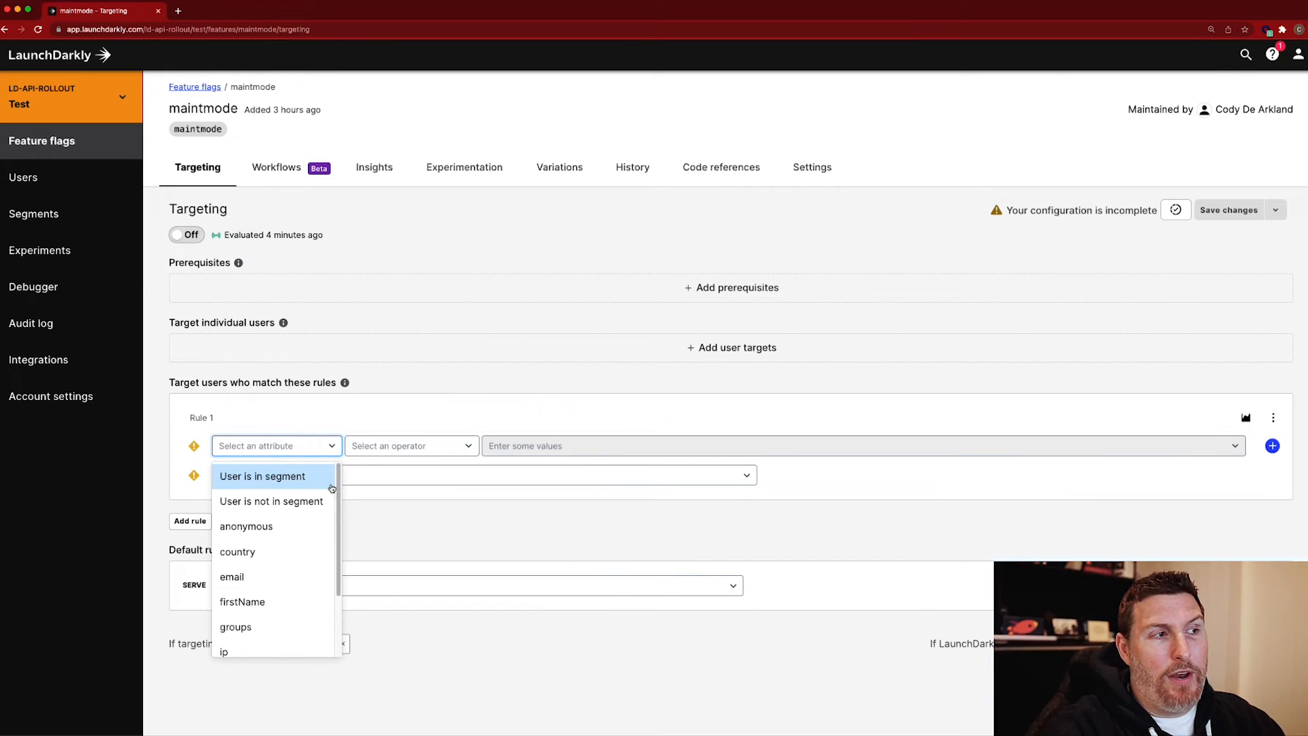
pyautogui.click(236, 627)
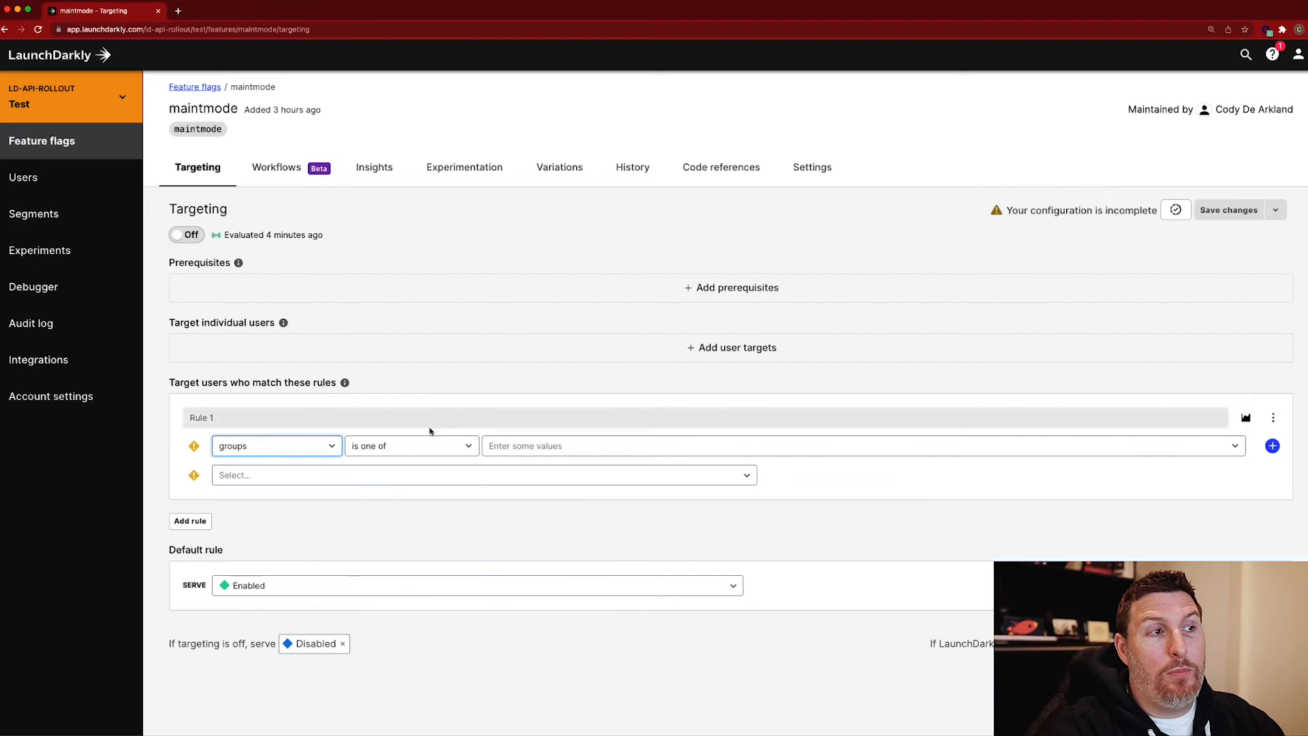
pyautogui.click(411, 446)
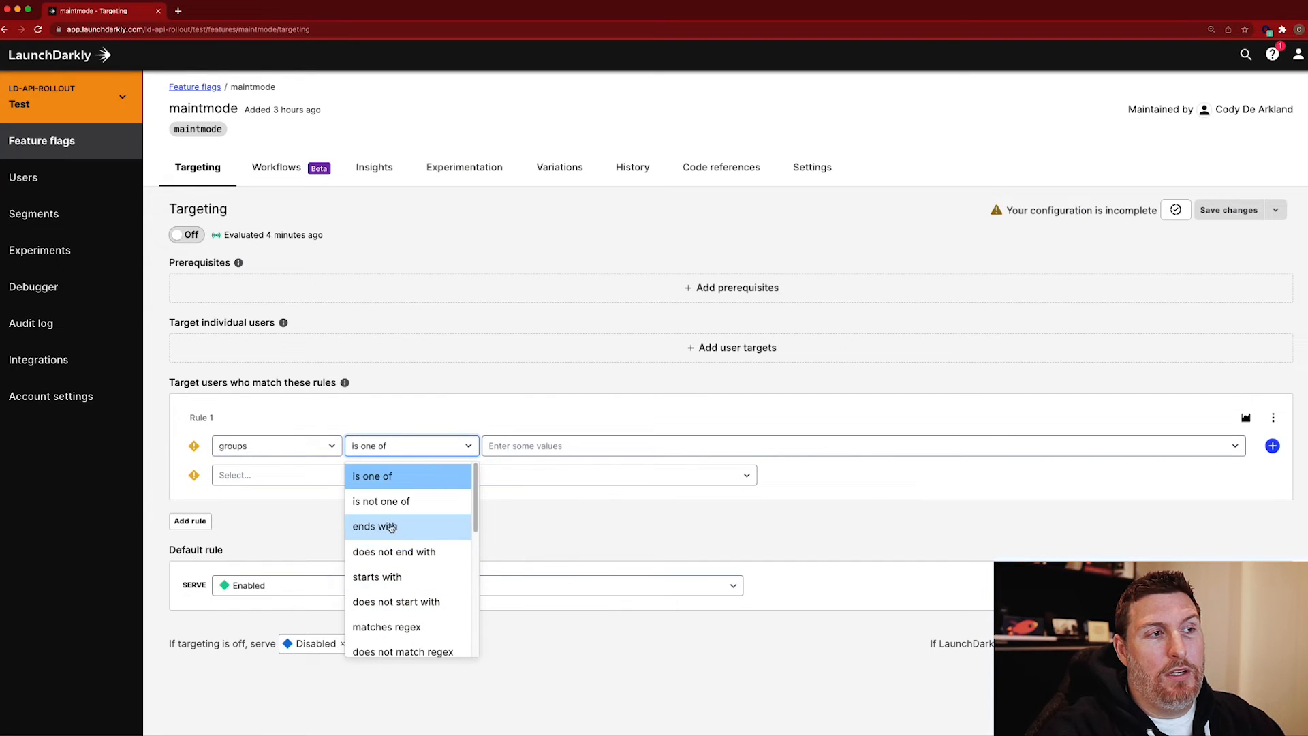
pyautogui.click(376, 526)
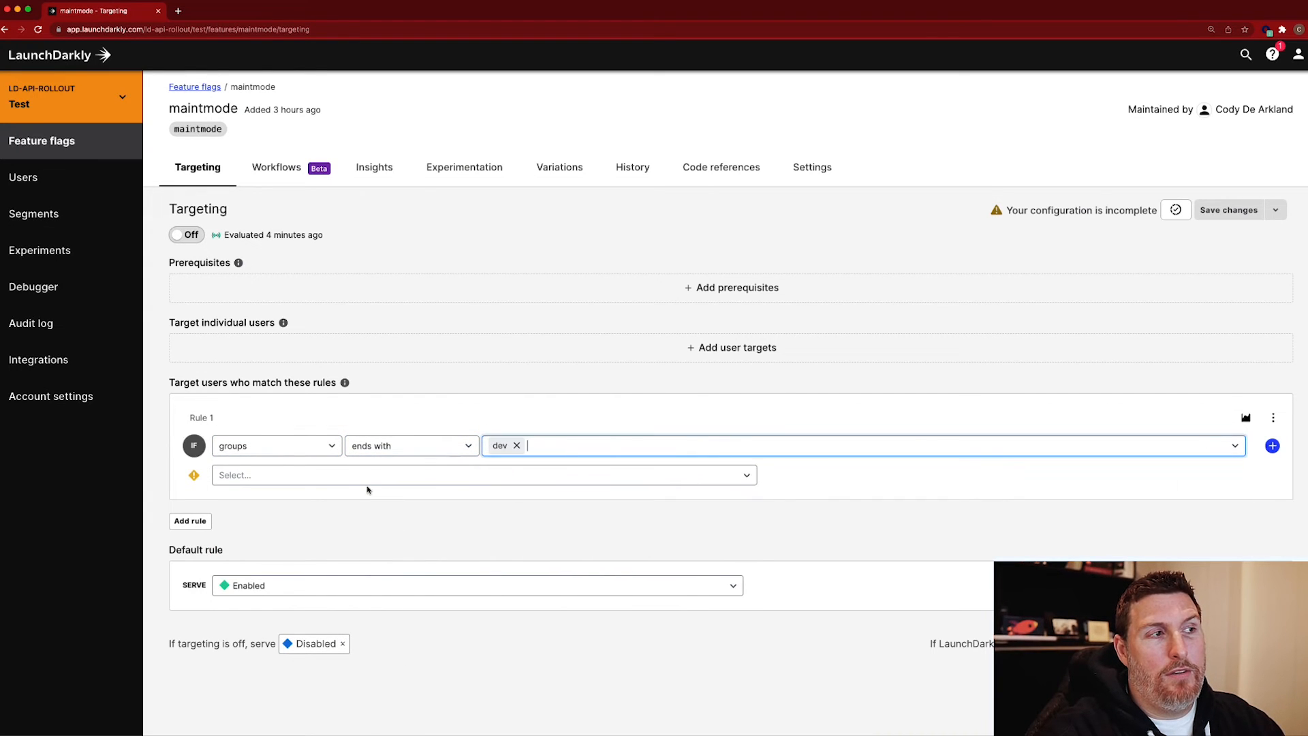
pyautogui.click(484, 474)
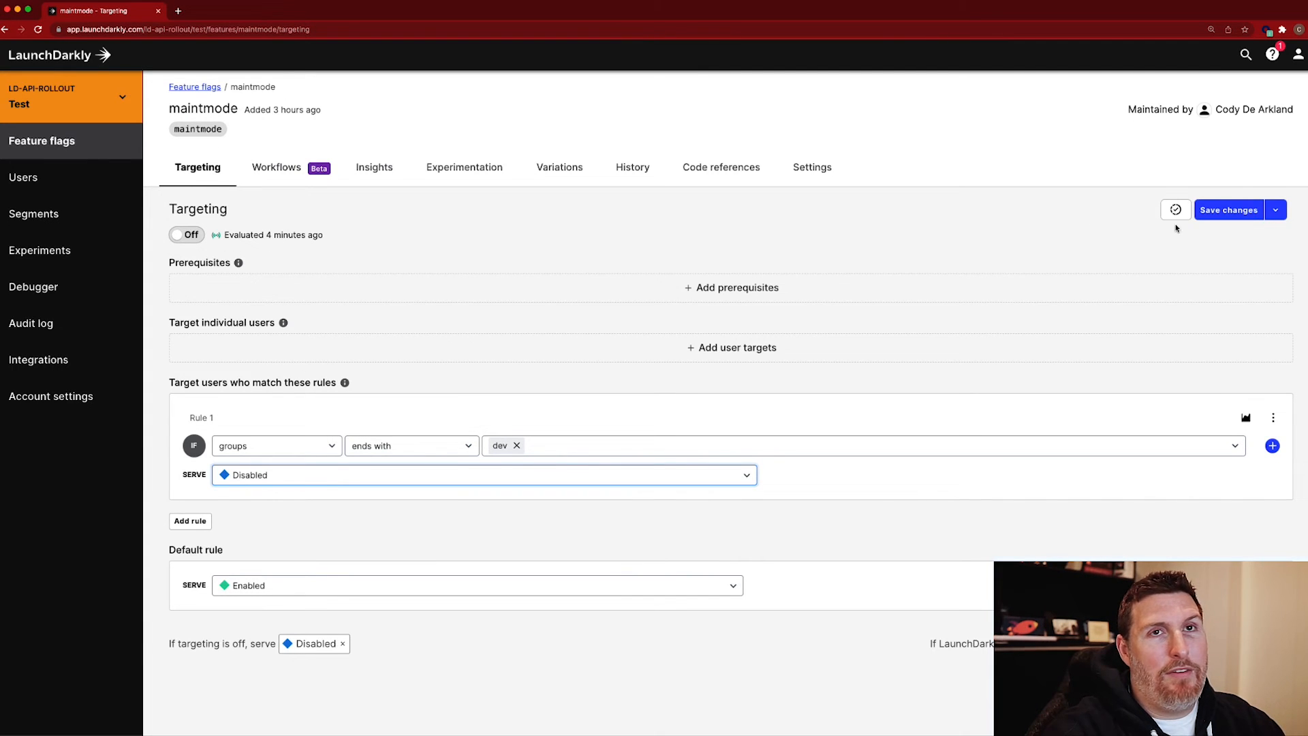
pyautogui.click(1228, 210)
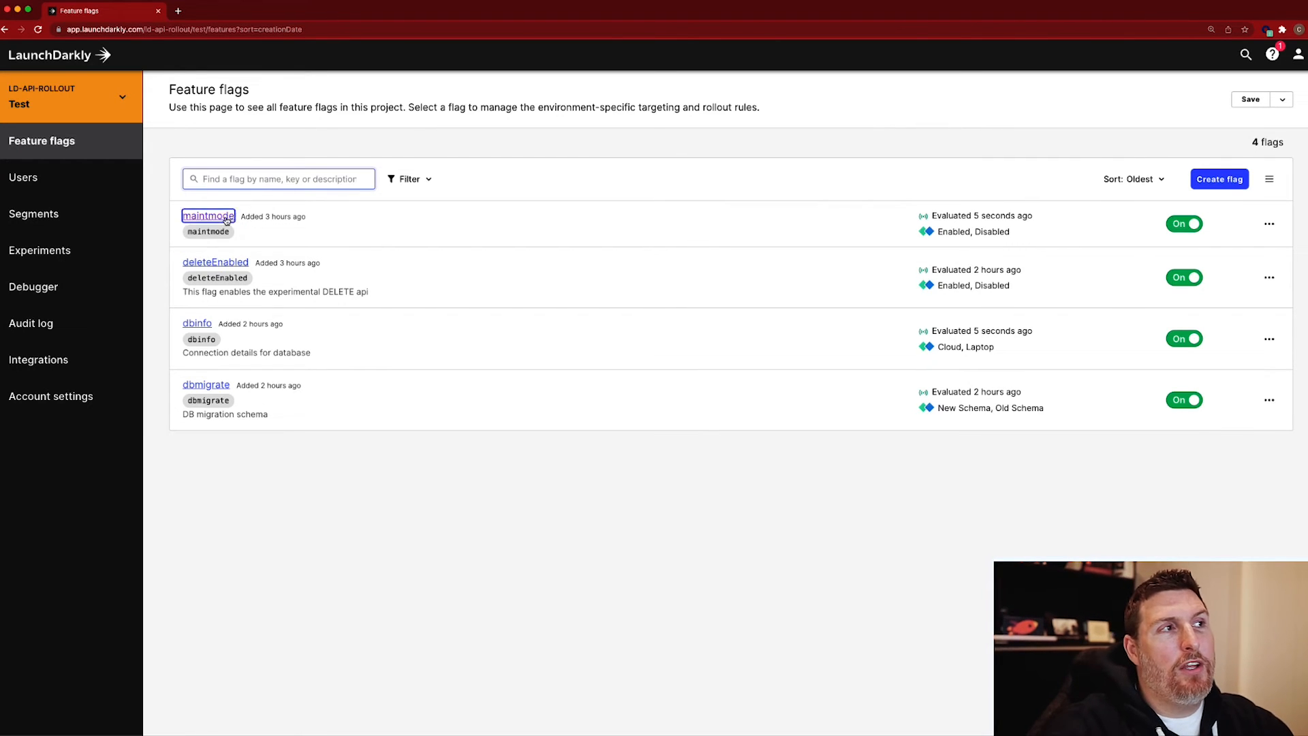
# Step: Add a second Generic trigger with action Off to the maintmode flag
pyautogui.click(207, 217)
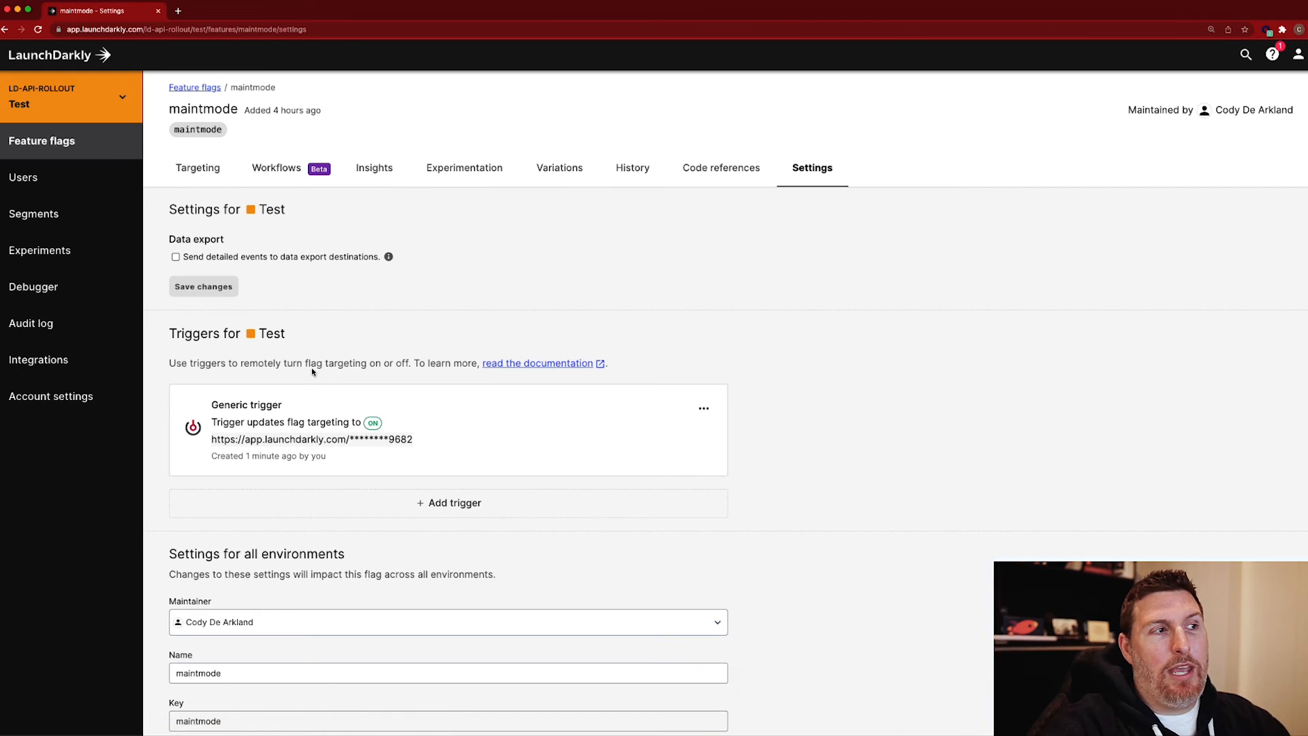
pyautogui.click(448, 502)
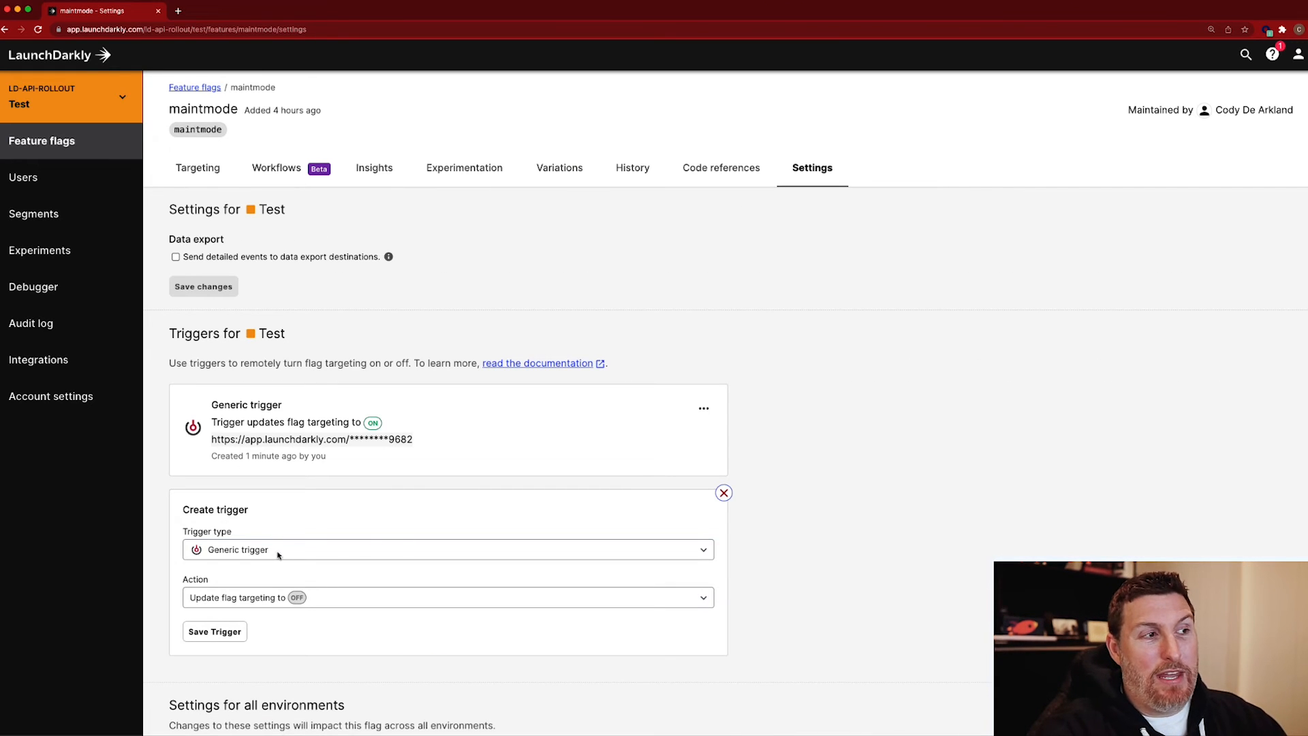
pyautogui.click(214, 631)
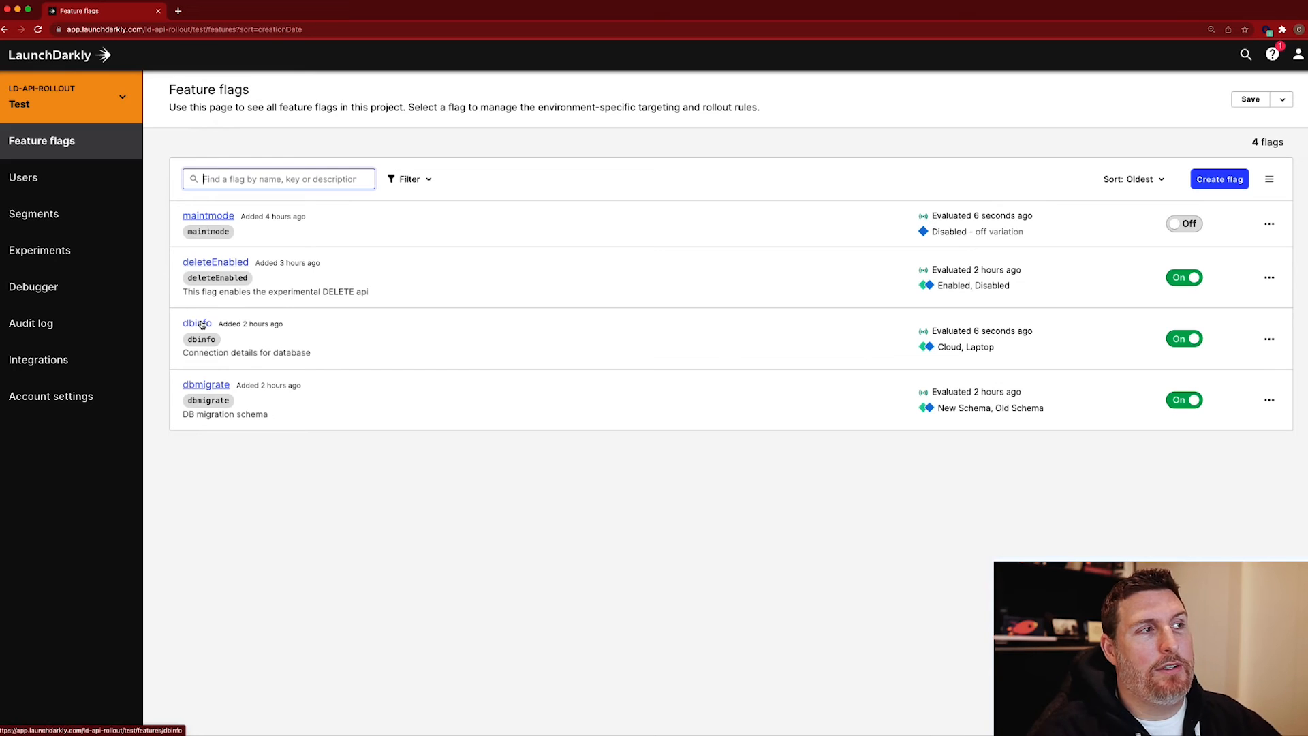
# Step: Add a Generic trigger with action Off to the dbinfo flag and save it
pyautogui.click(196, 323)
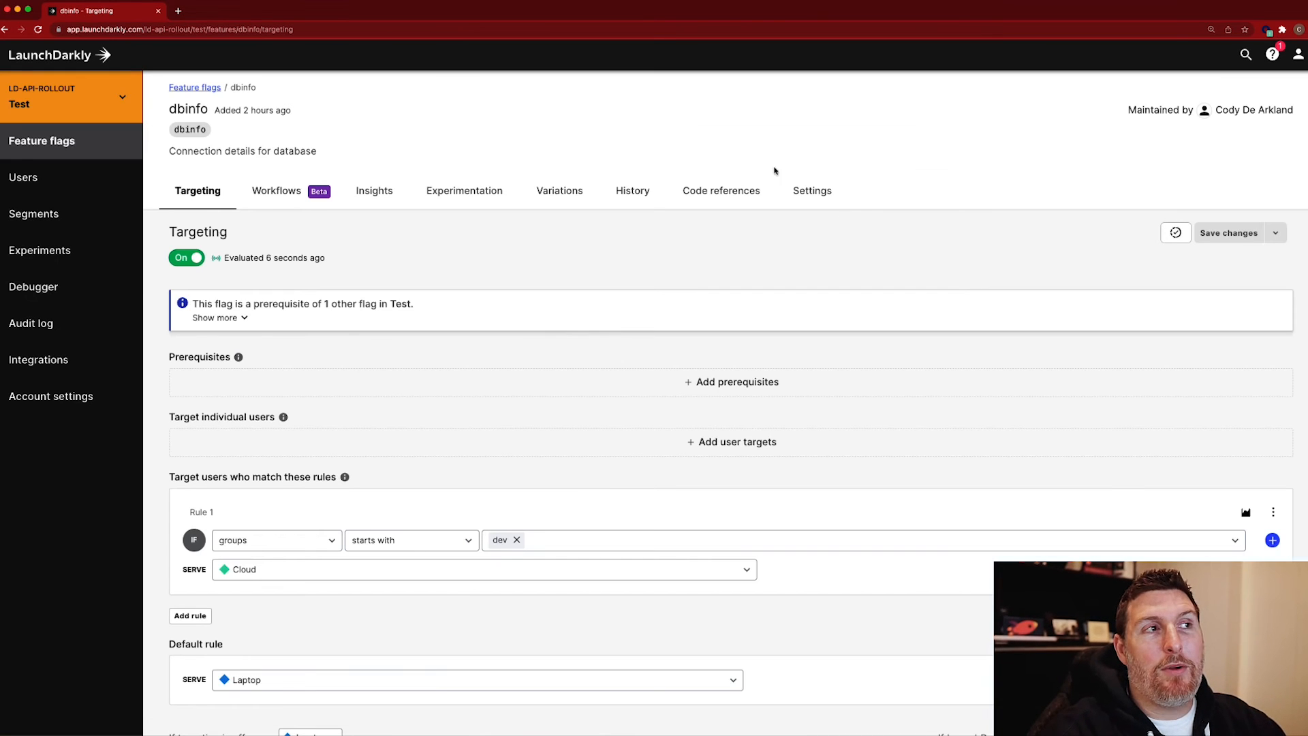
pyautogui.moveTo(796, 165)
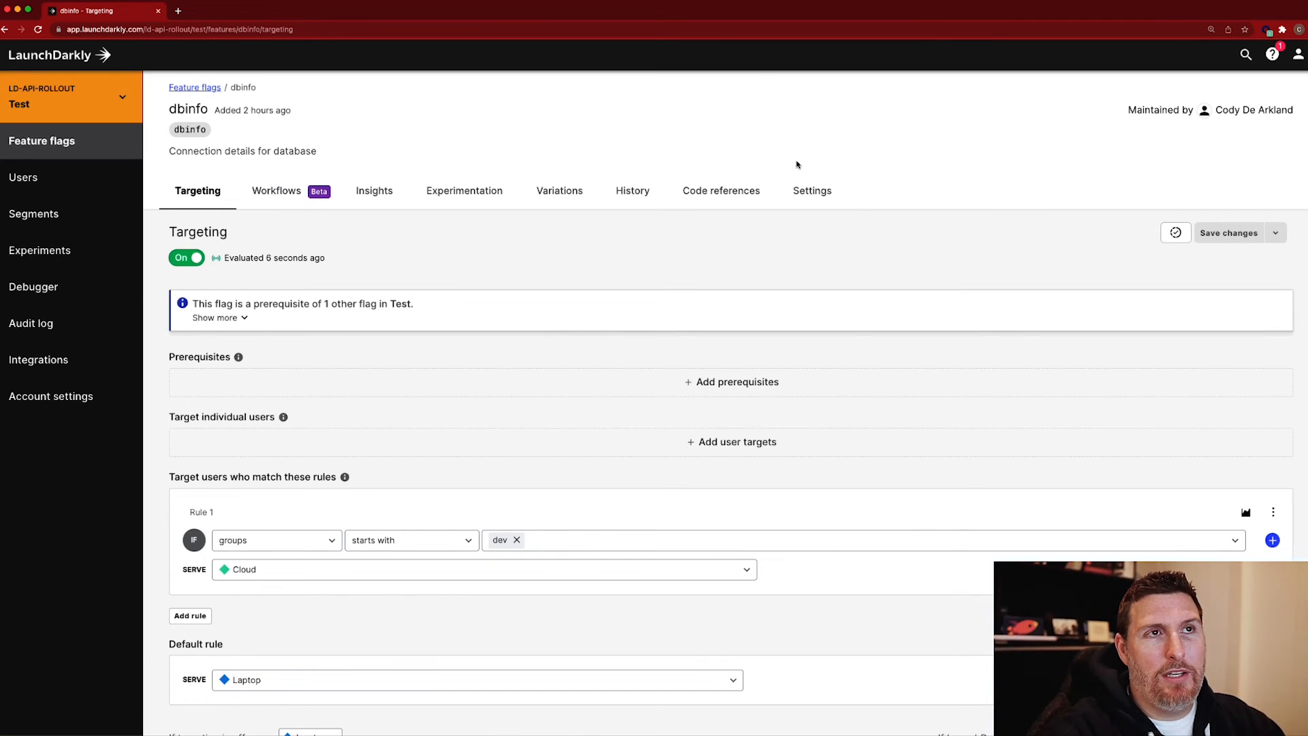
pyautogui.click(811, 191)
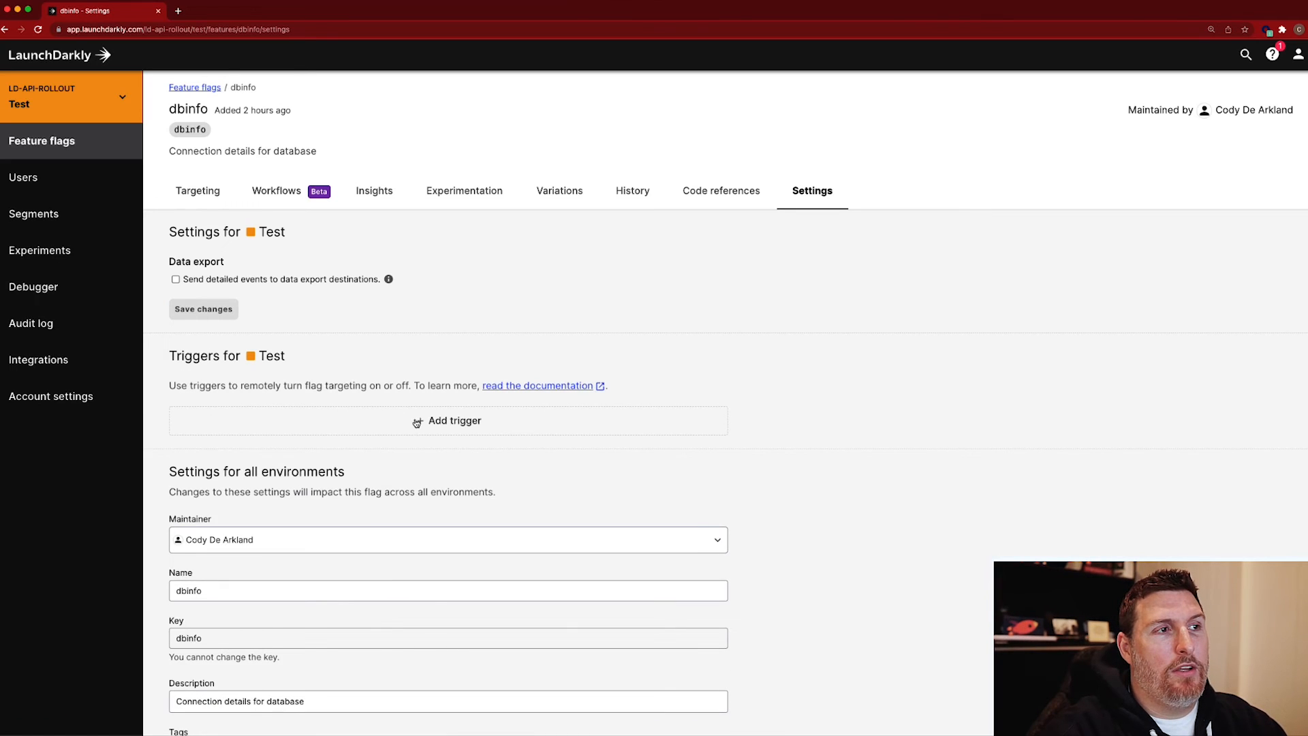
pyautogui.click(454, 421)
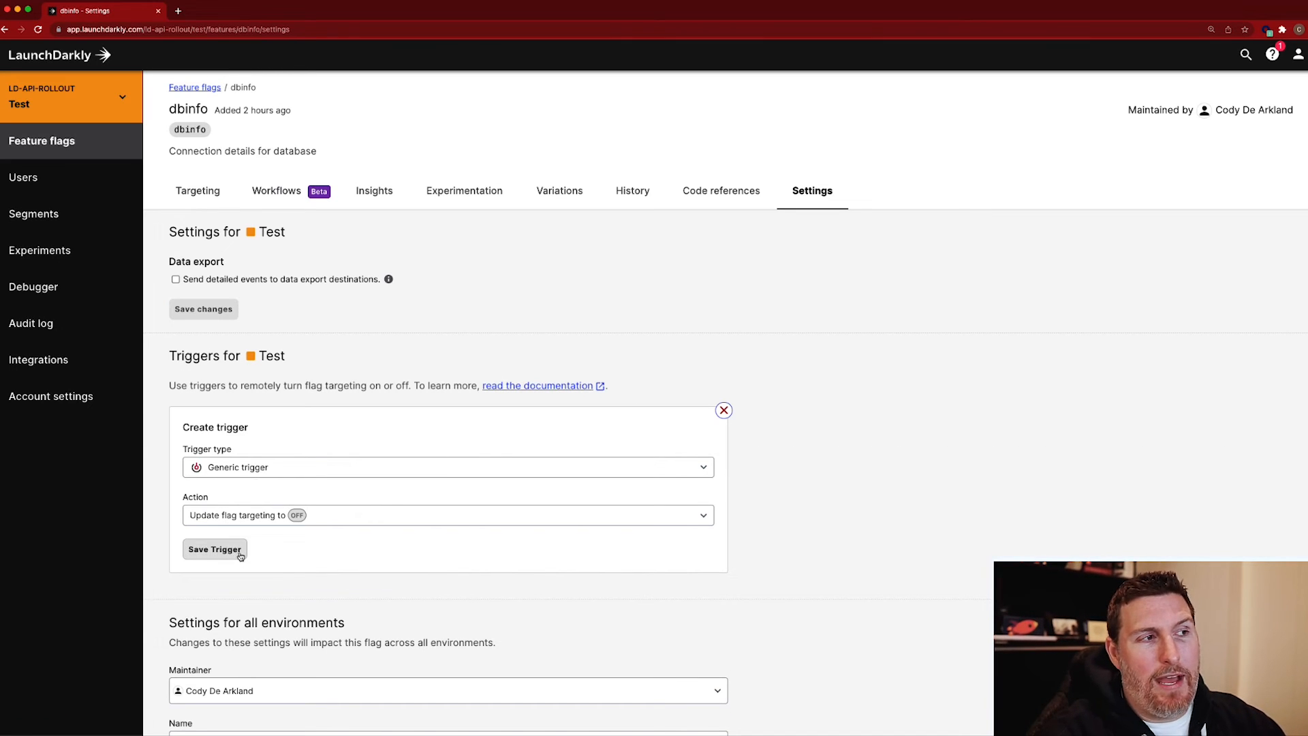
pyautogui.moveTo(233, 541)
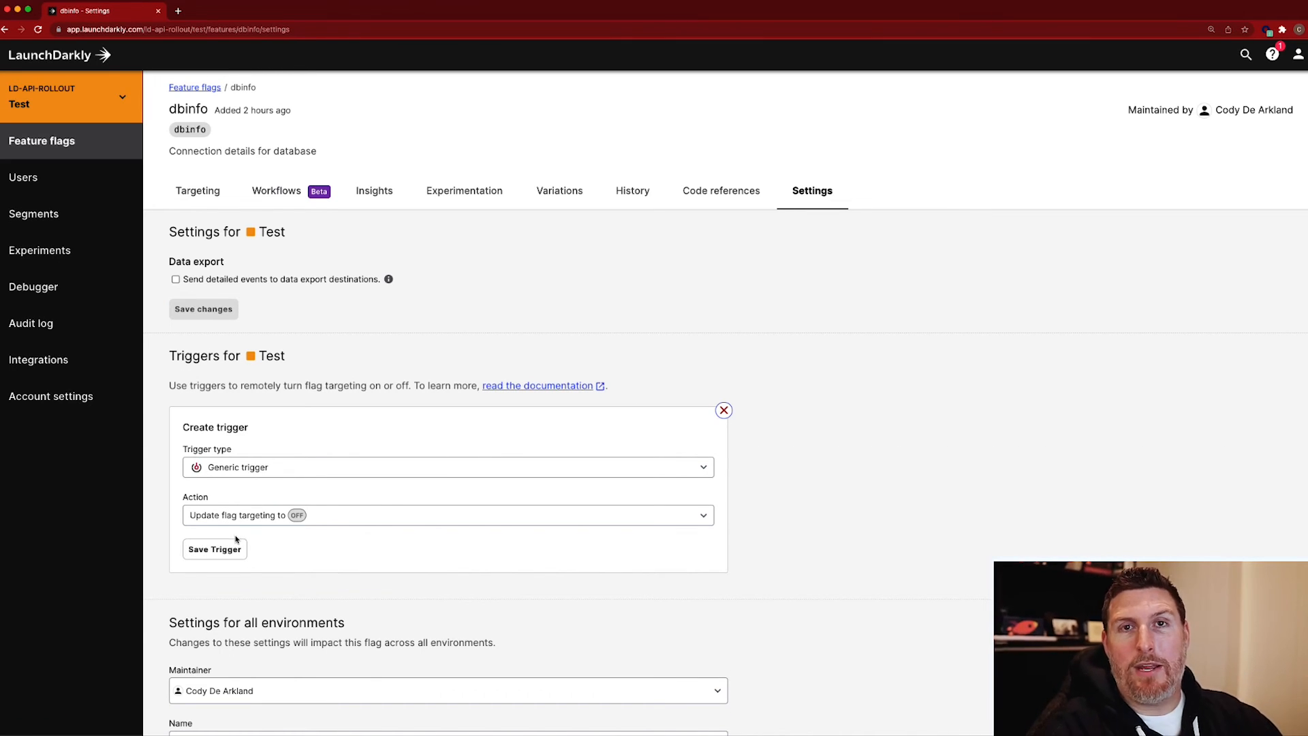
pyautogui.click(214, 550)
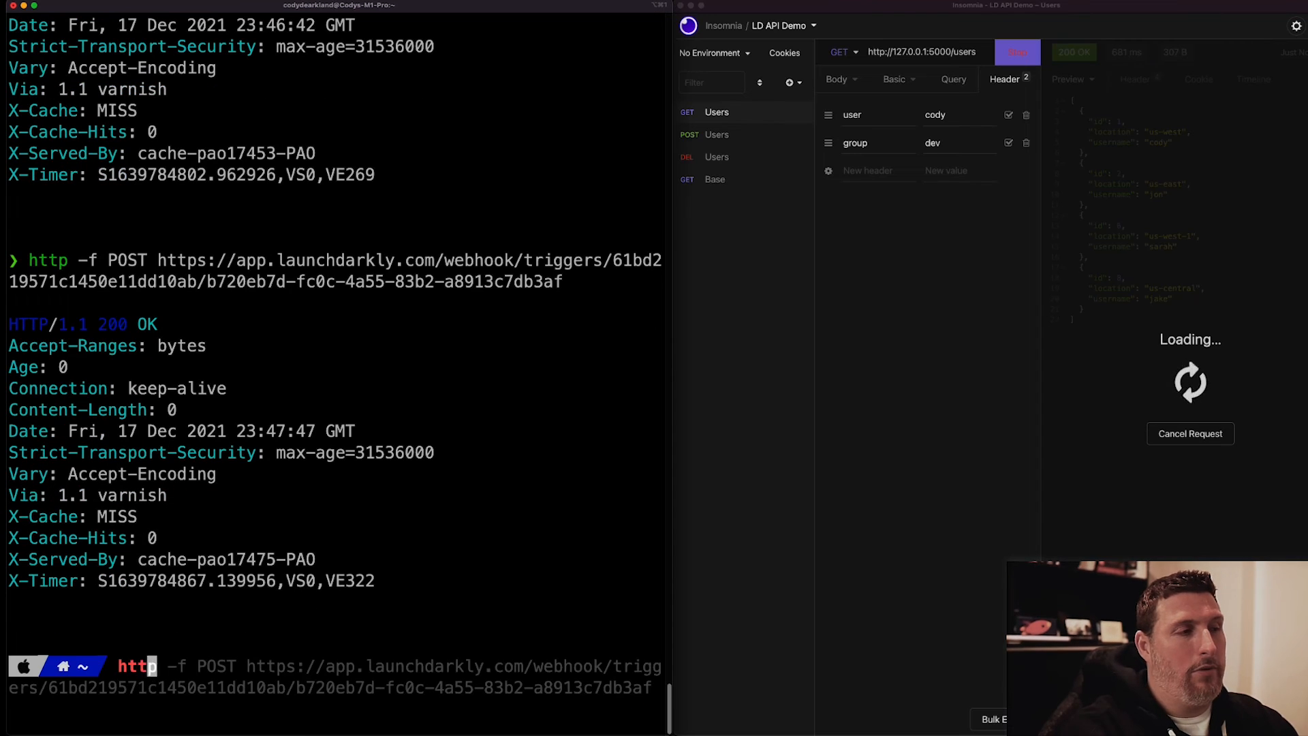
# Step: Send an http -f POST to the dbinfo trigger webhook URL from Terminal, then check Insomnia
pyautogui.write('https://app.launchdarkly.com/webhook/triggers/61bd21bc6474ec15420598a0/66a3539d-21b5-49d9-91b6-f4a9b672c4cf')
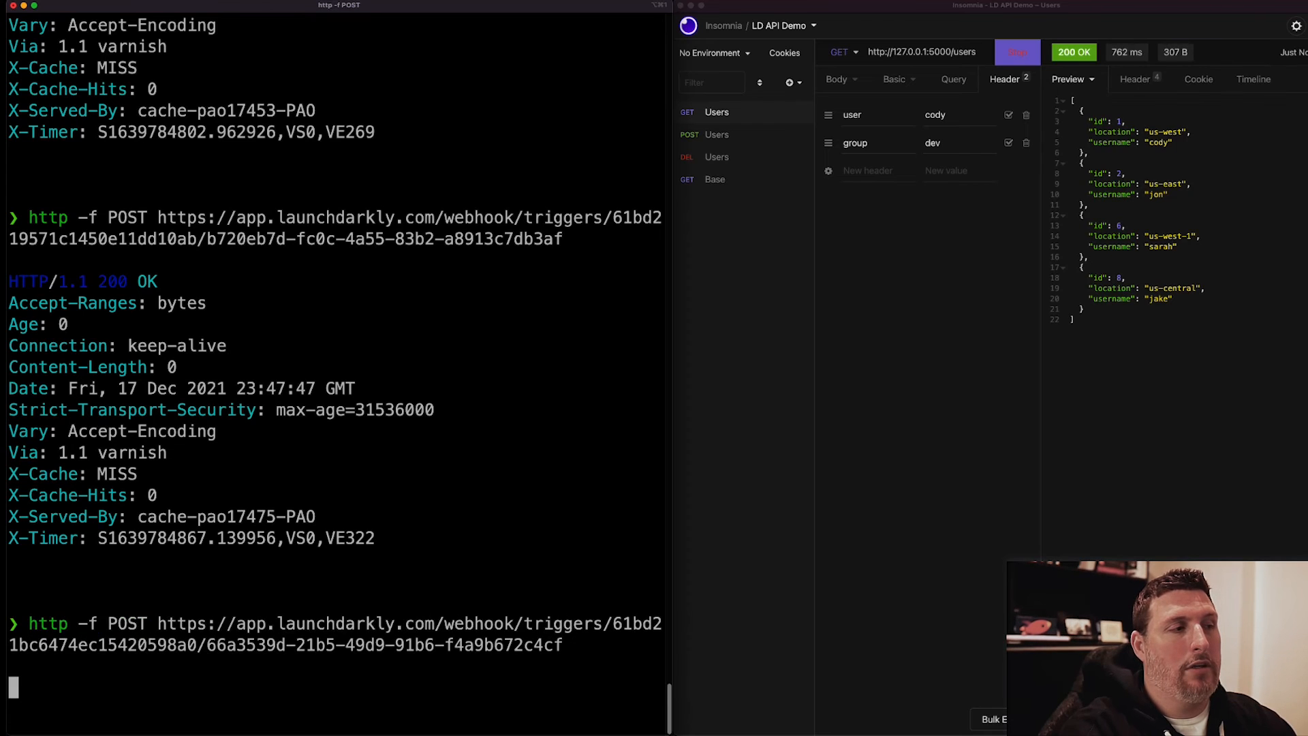
pyautogui.click(1017, 52)
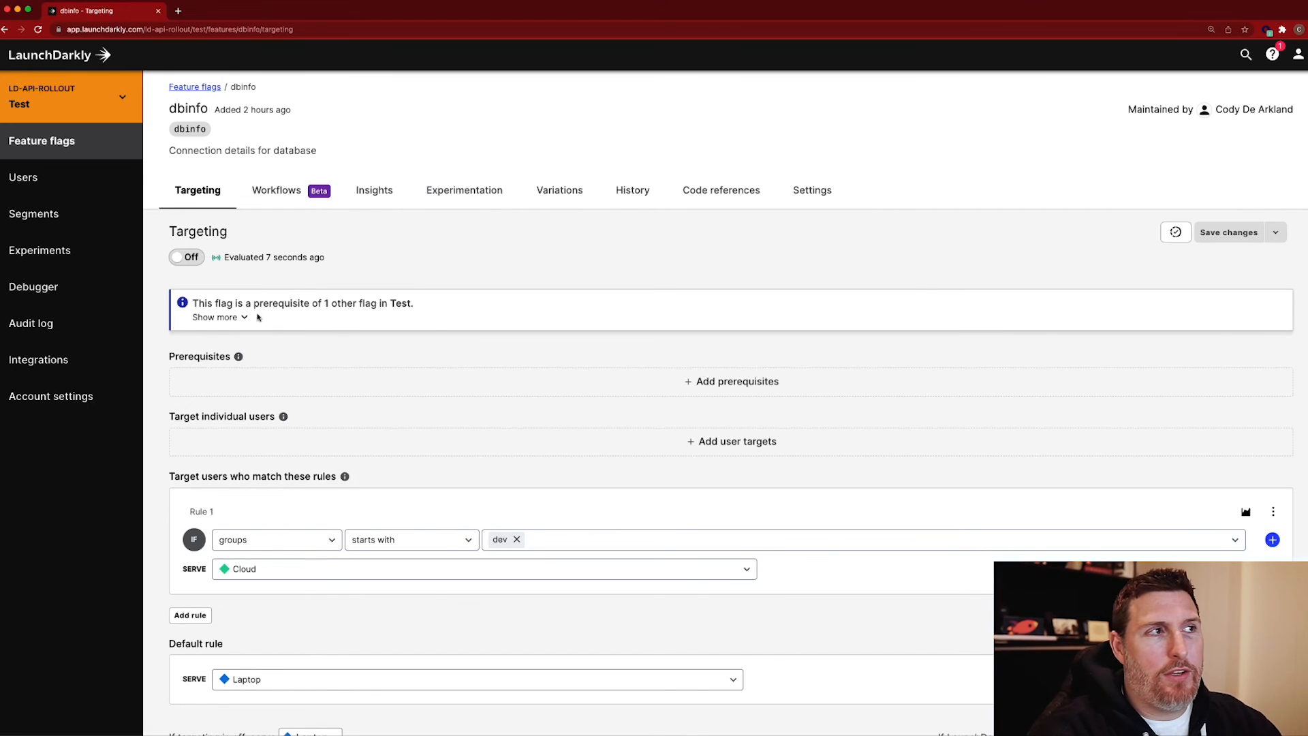
pyautogui.moveTo(345, 326)
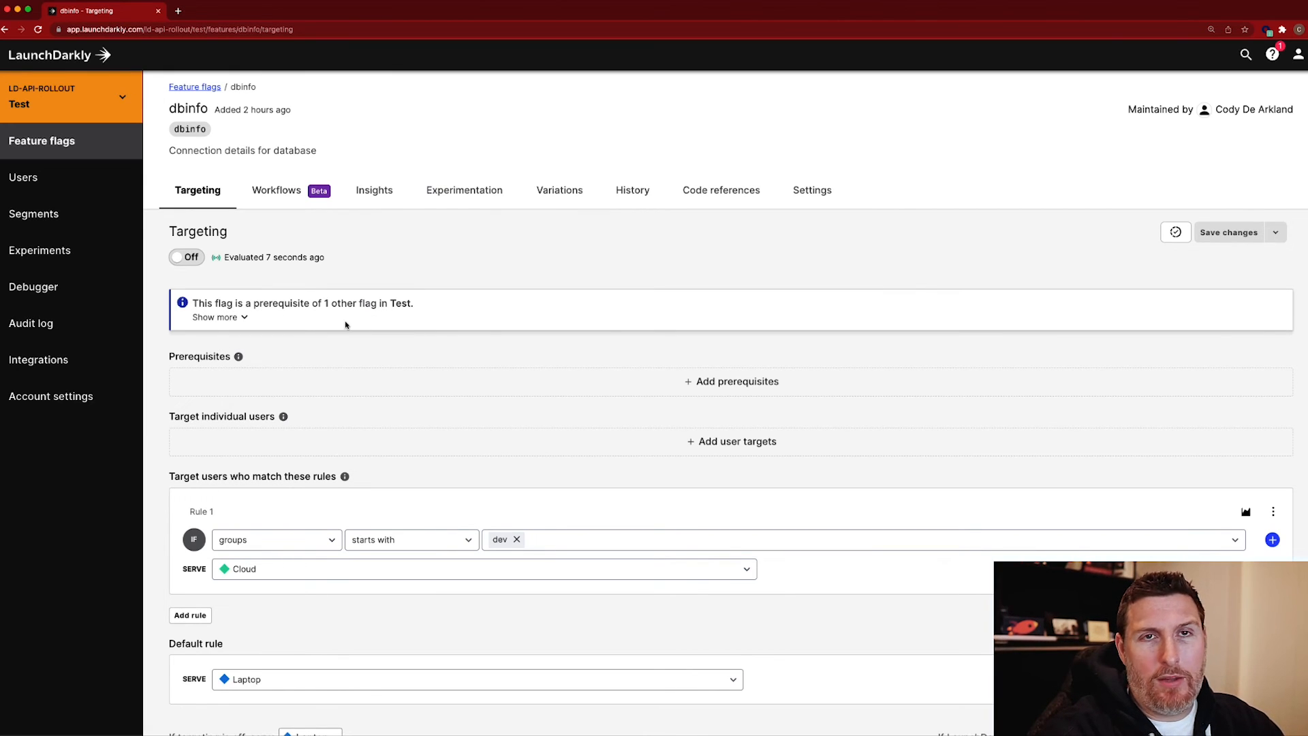
# Step: Reveal Dbmigrate as the flag depending on dbinfo, then return to the feature flags list
pyautogui.click(215, 318)
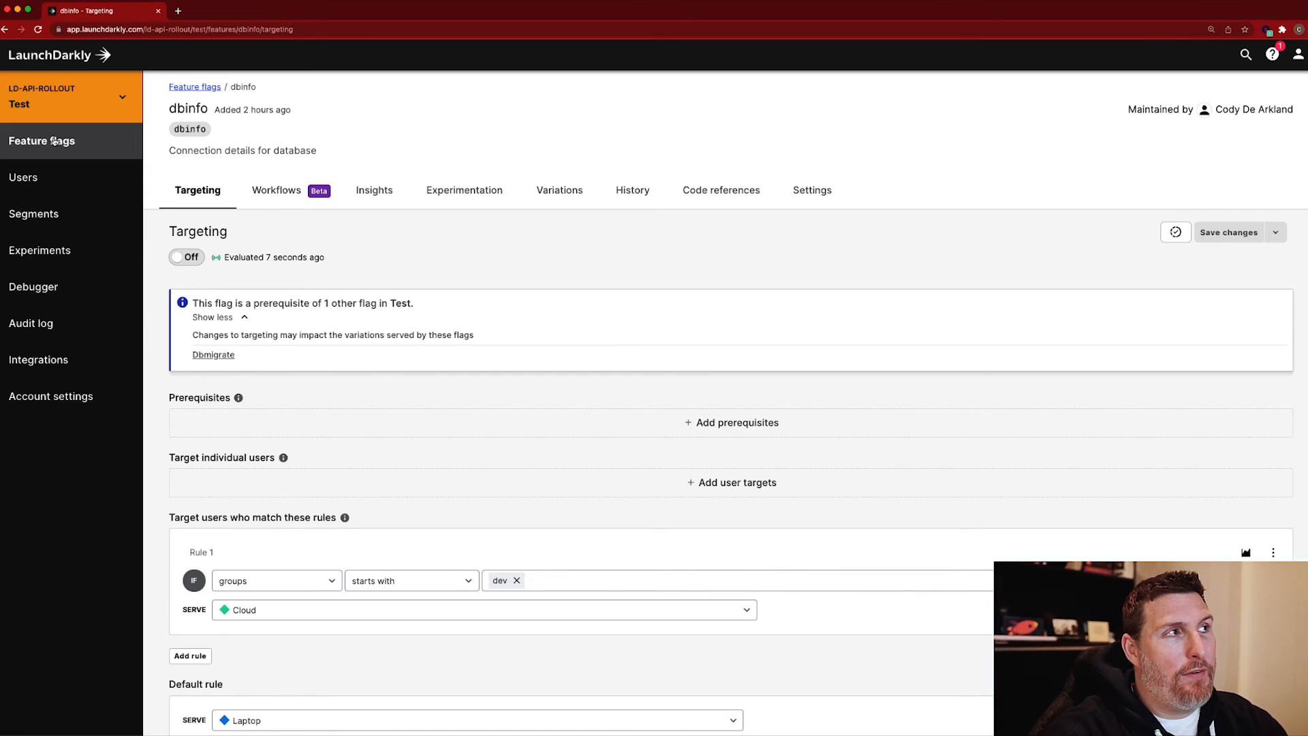
pyautogui.click(195, 87)
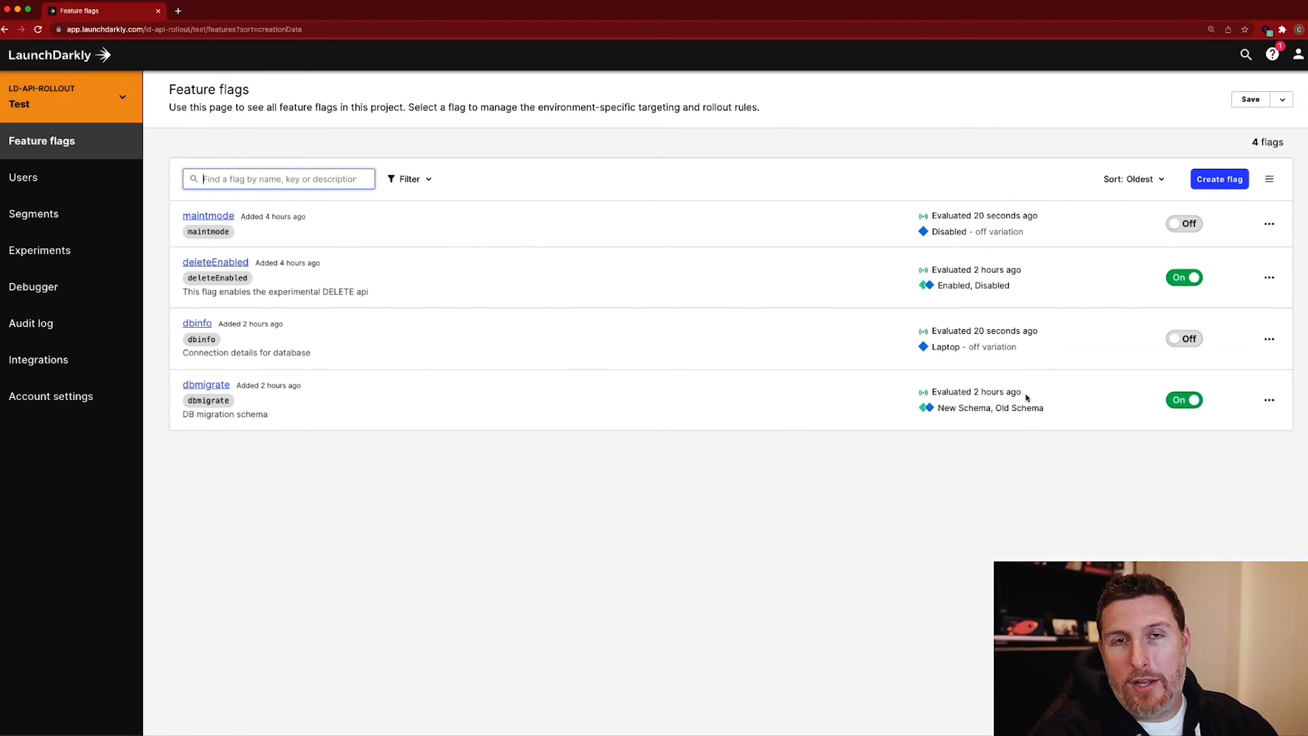
pyautogui.moveTo(236, 336)
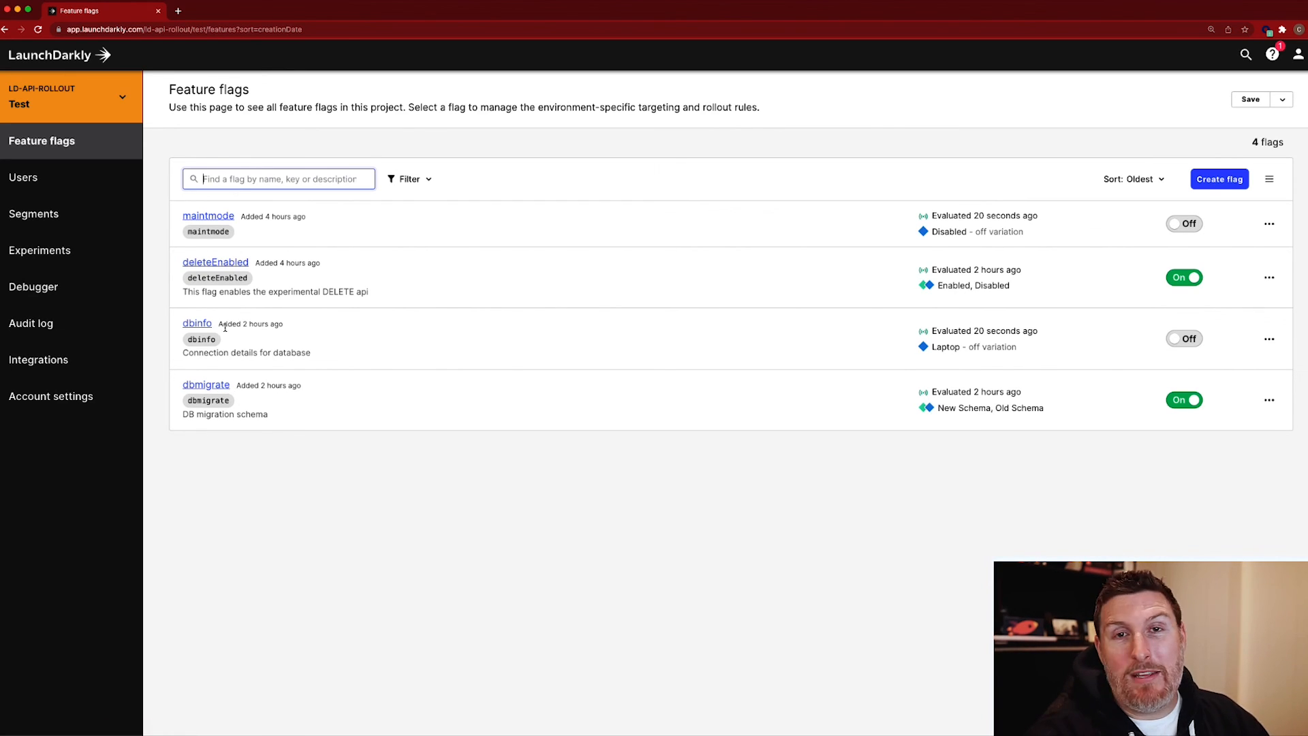
pyautogui.moveTo(582, 310)
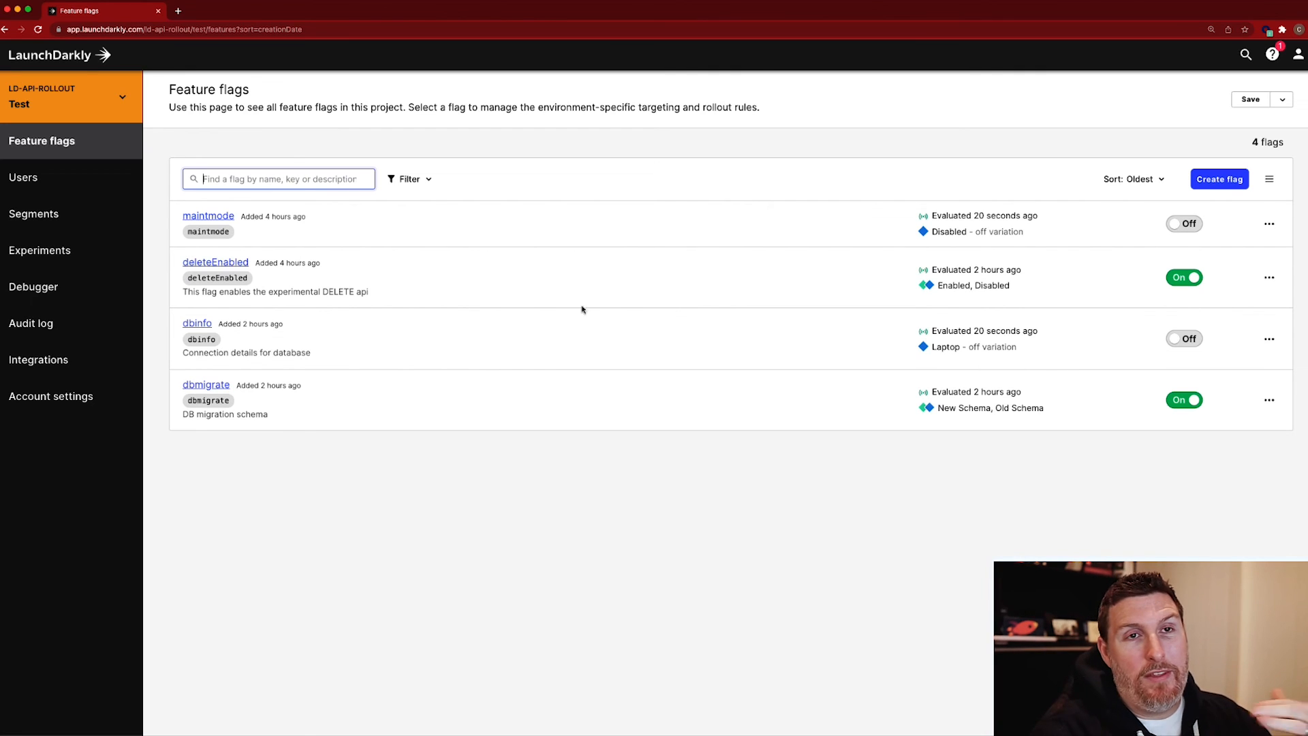
pyautogui.moveTo(760, 359)
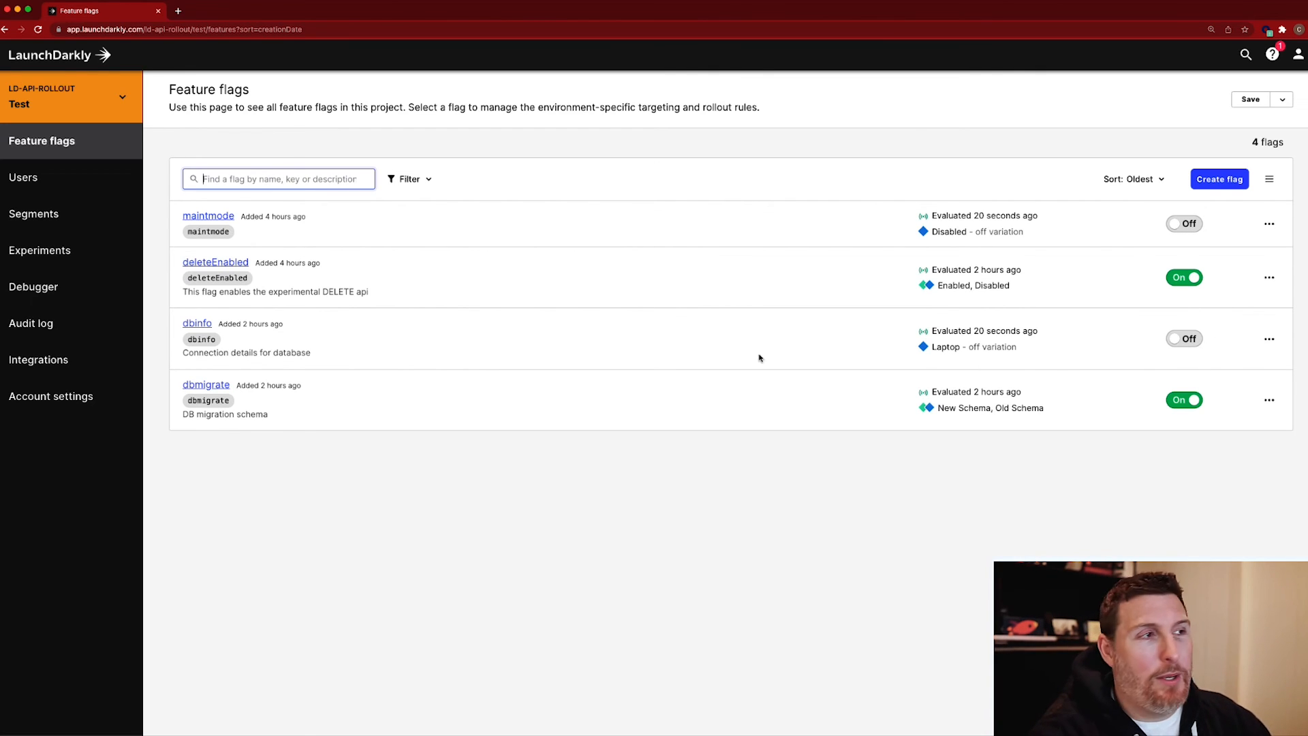